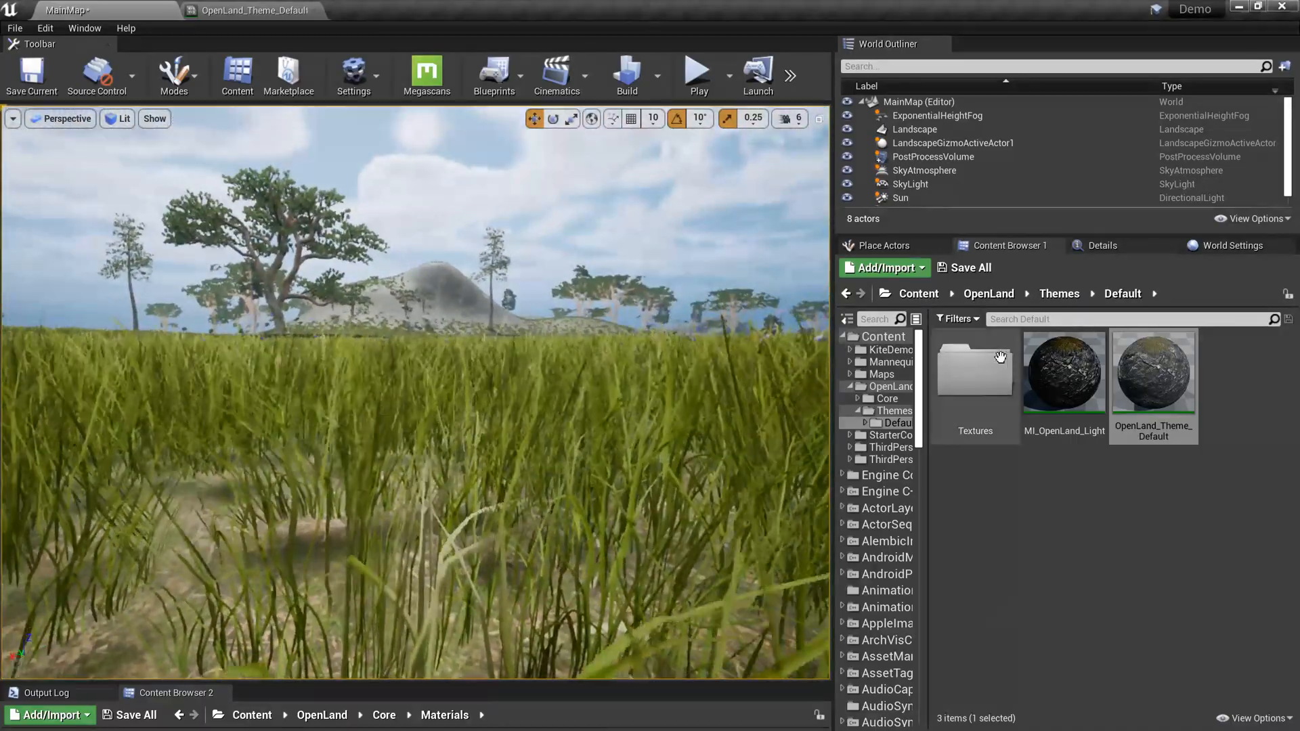
Set Enable Grass to 0.0 in OpenLand_Theme_Default so the landscape shows bare ground
double_click(1153, 373)
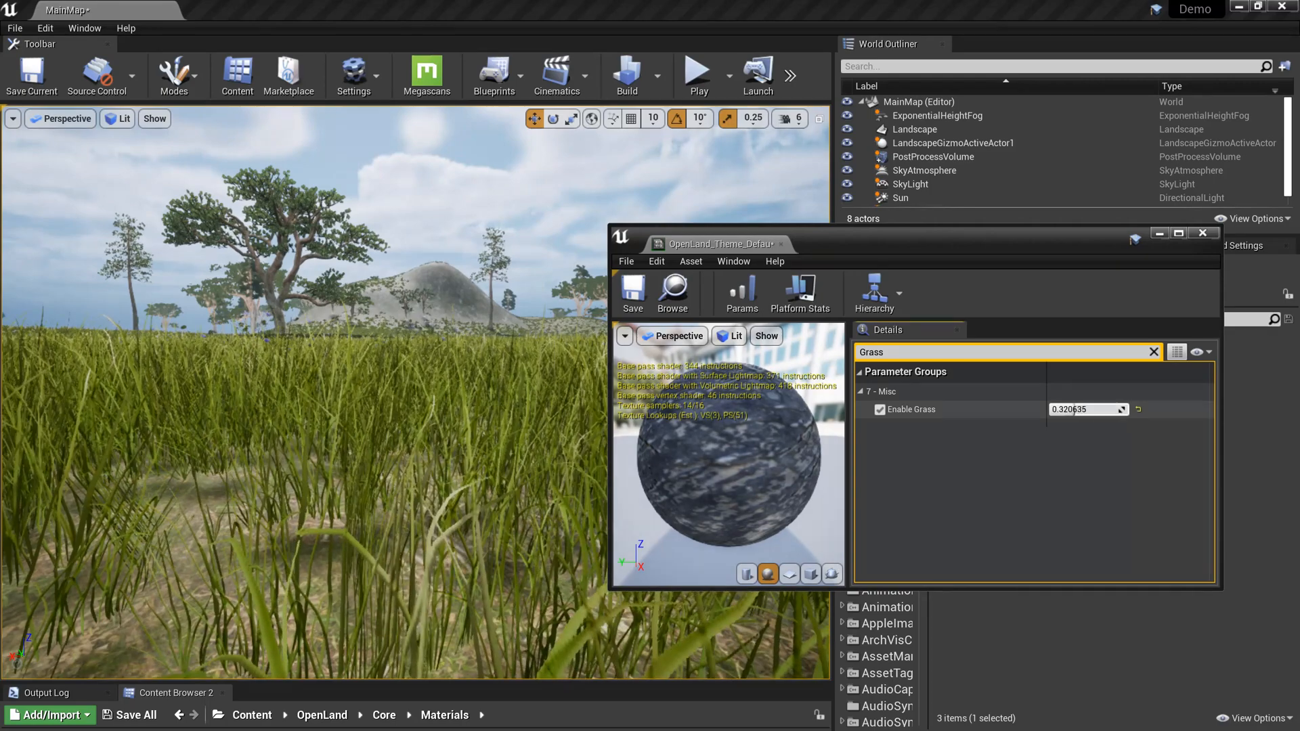
type("0.0")
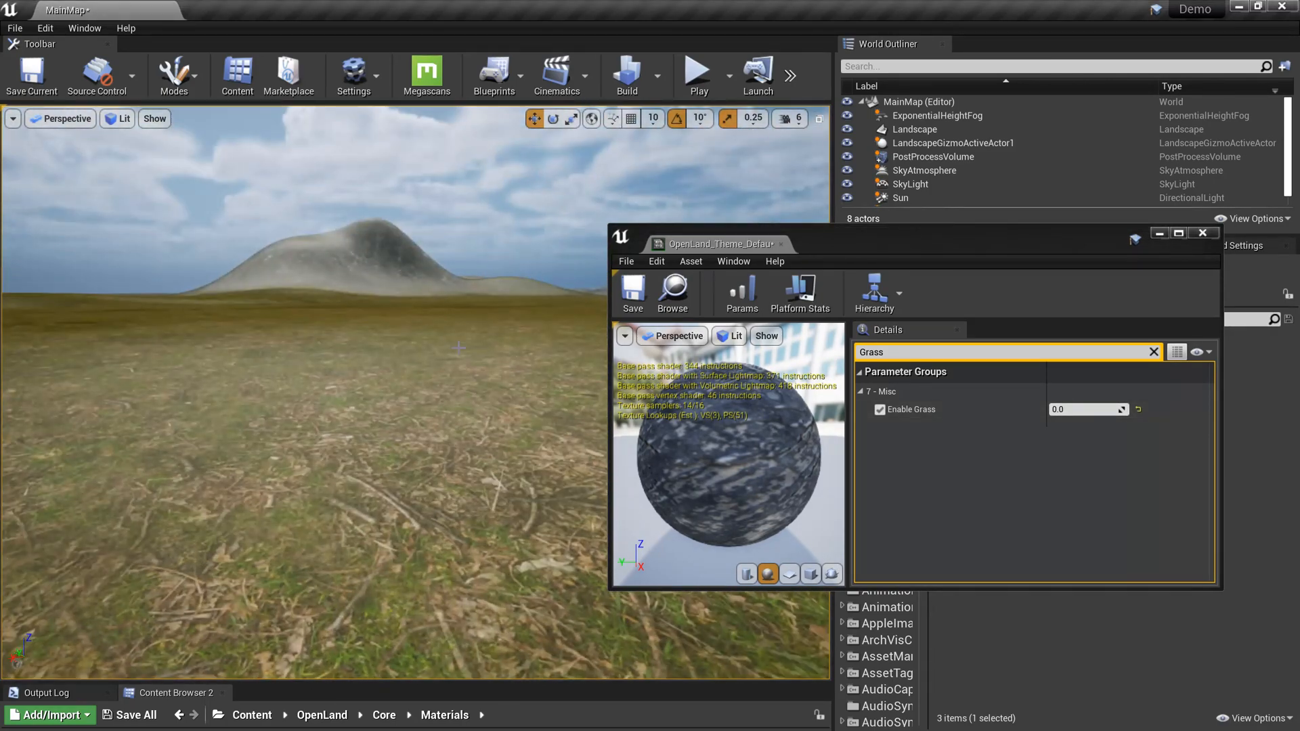
mouse_move(799, 292)
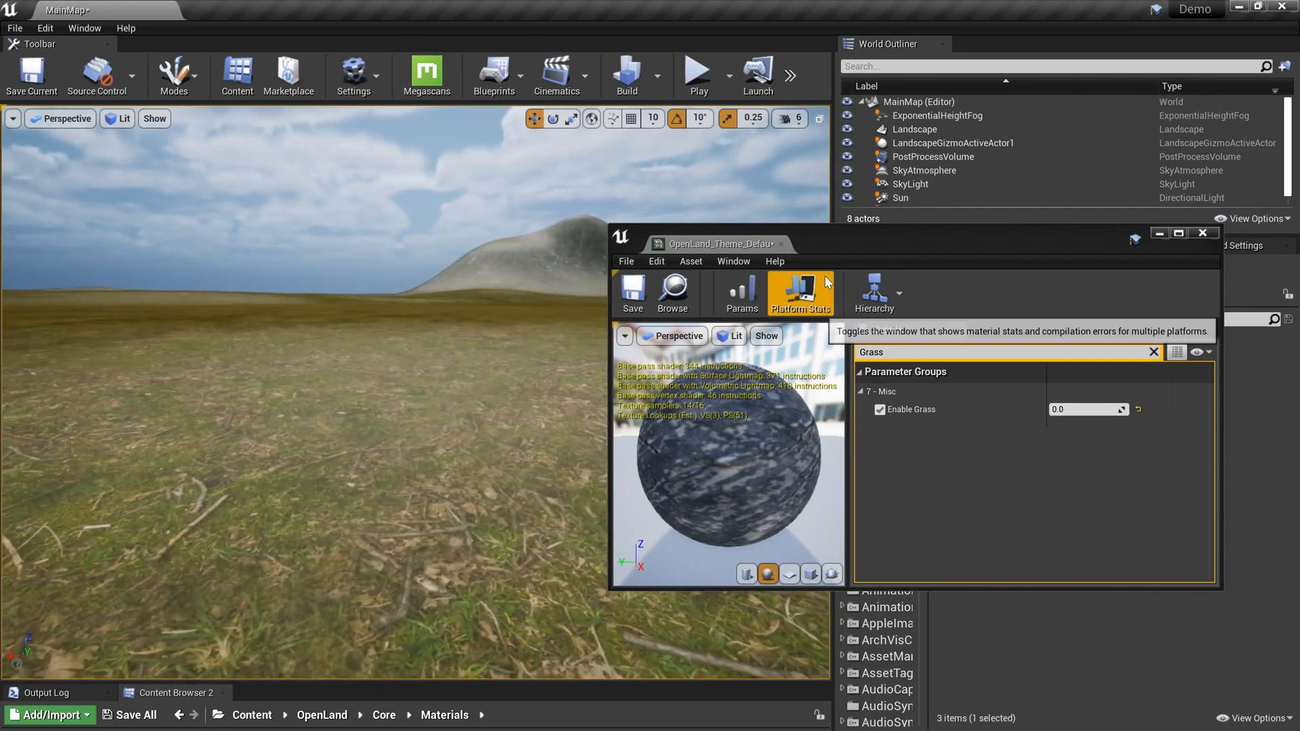
left_click_drag(719, 244, 900, 258)
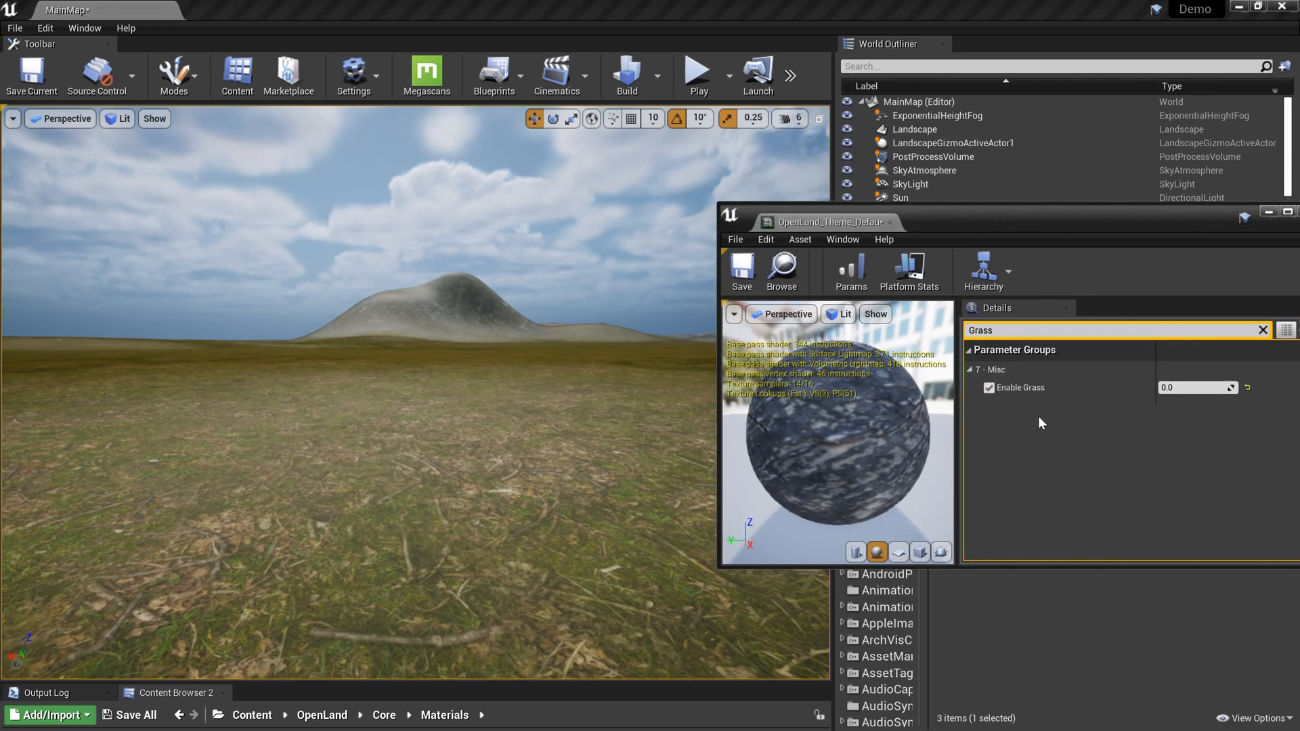
Lower Edge Specular Ratio to about 0.098 and Contrast to about 0.173, checking in Specular view mode
type("Spec")
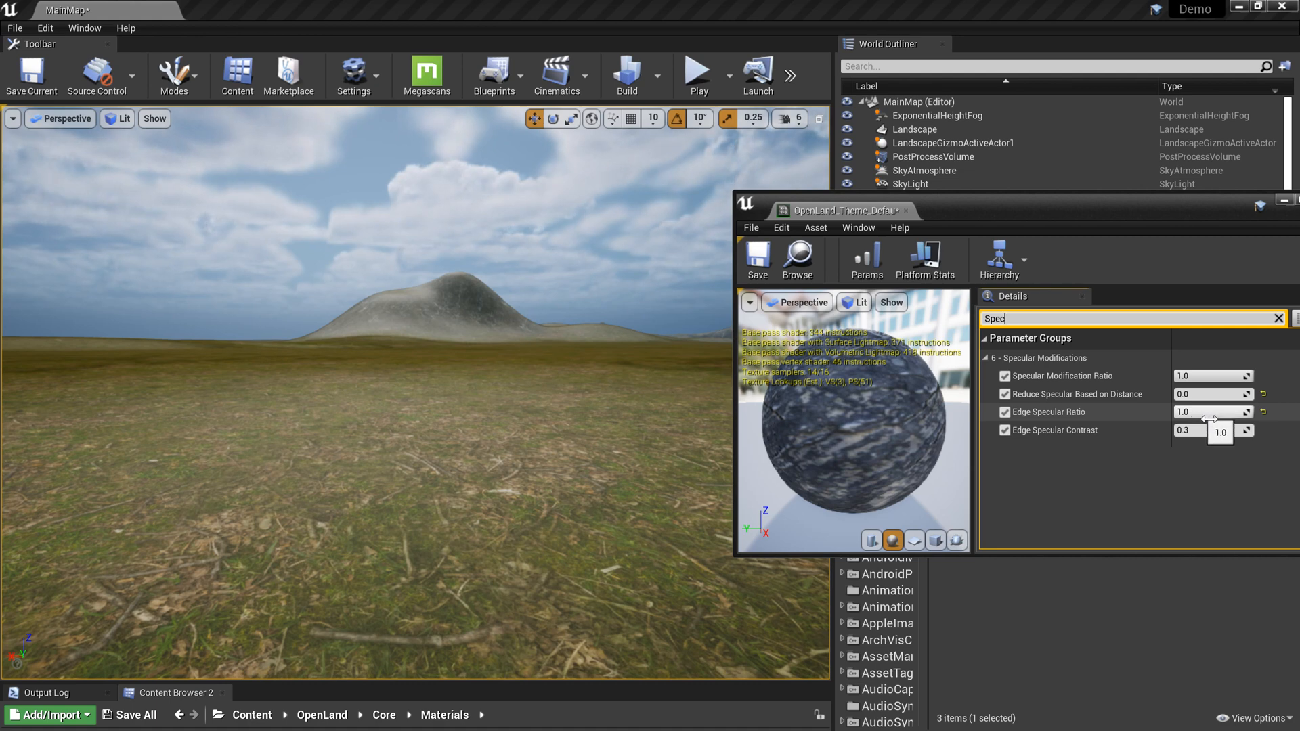
left_click_drag(1219, 413, 1203, 413)
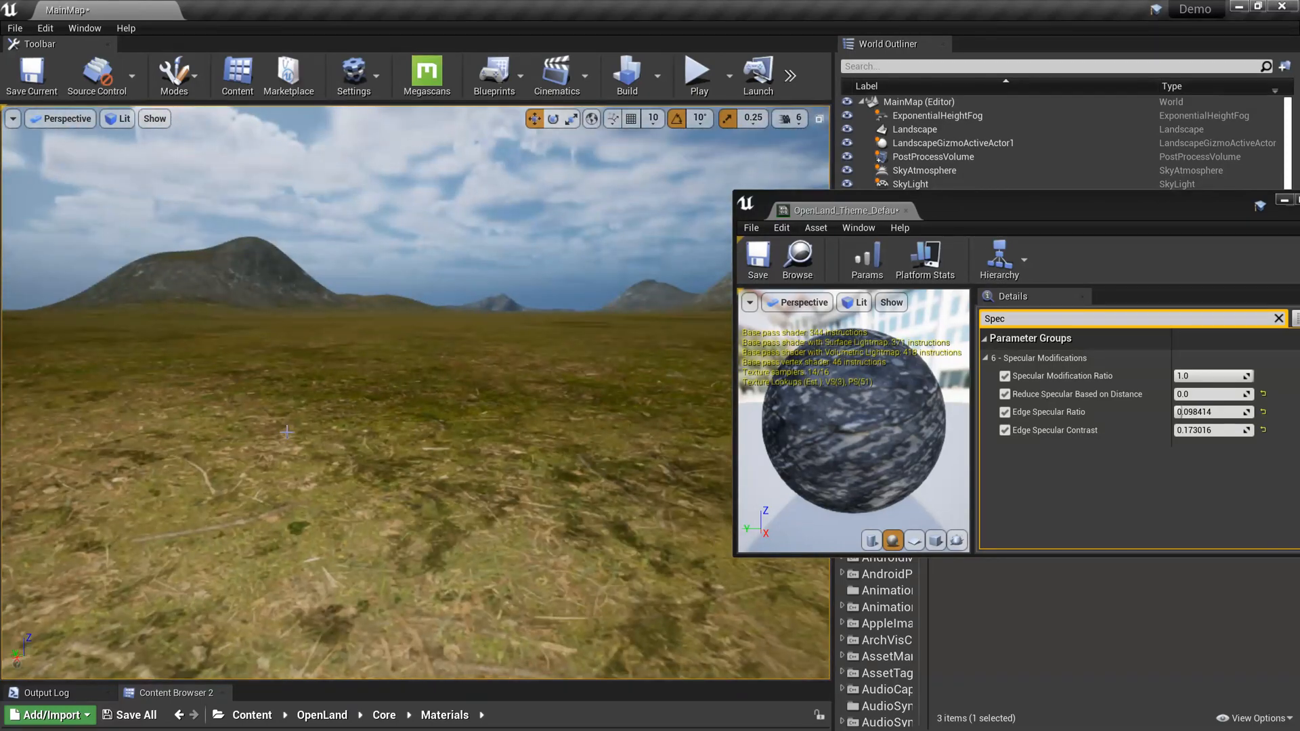
left_click(122, 119)
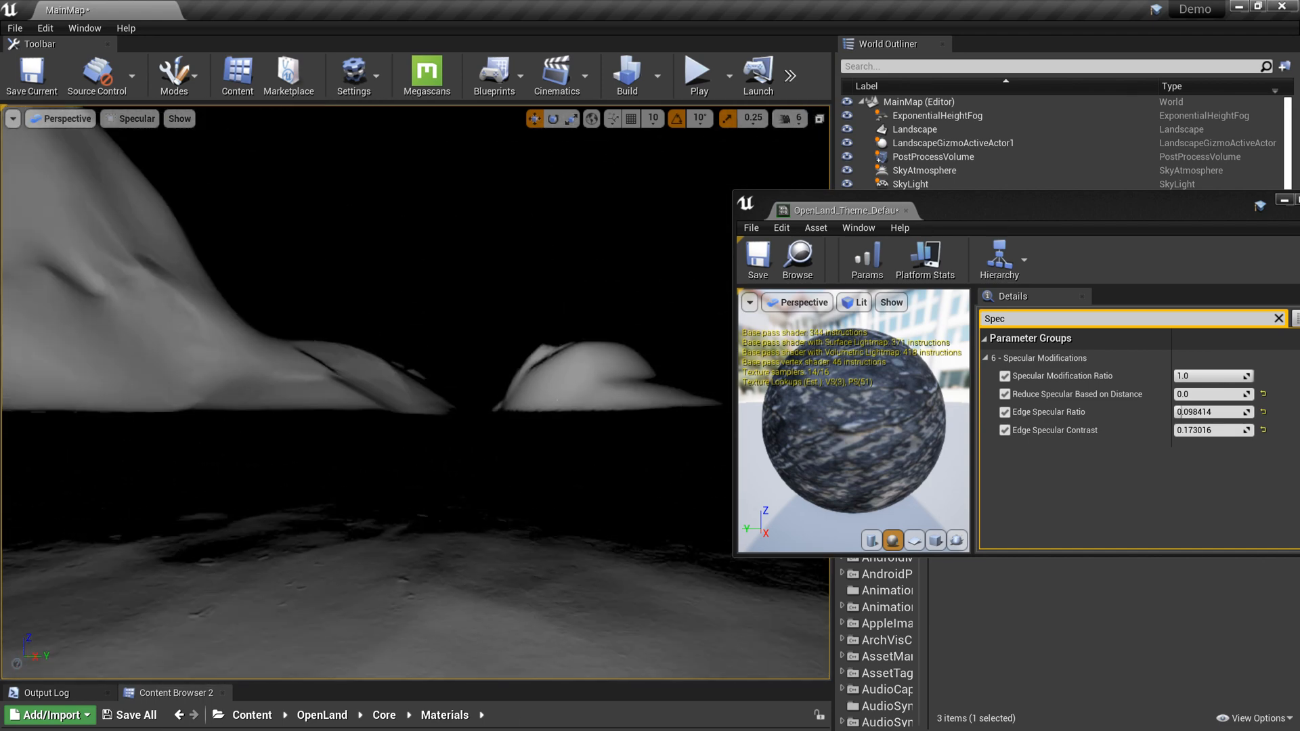
left_click(134, 118)
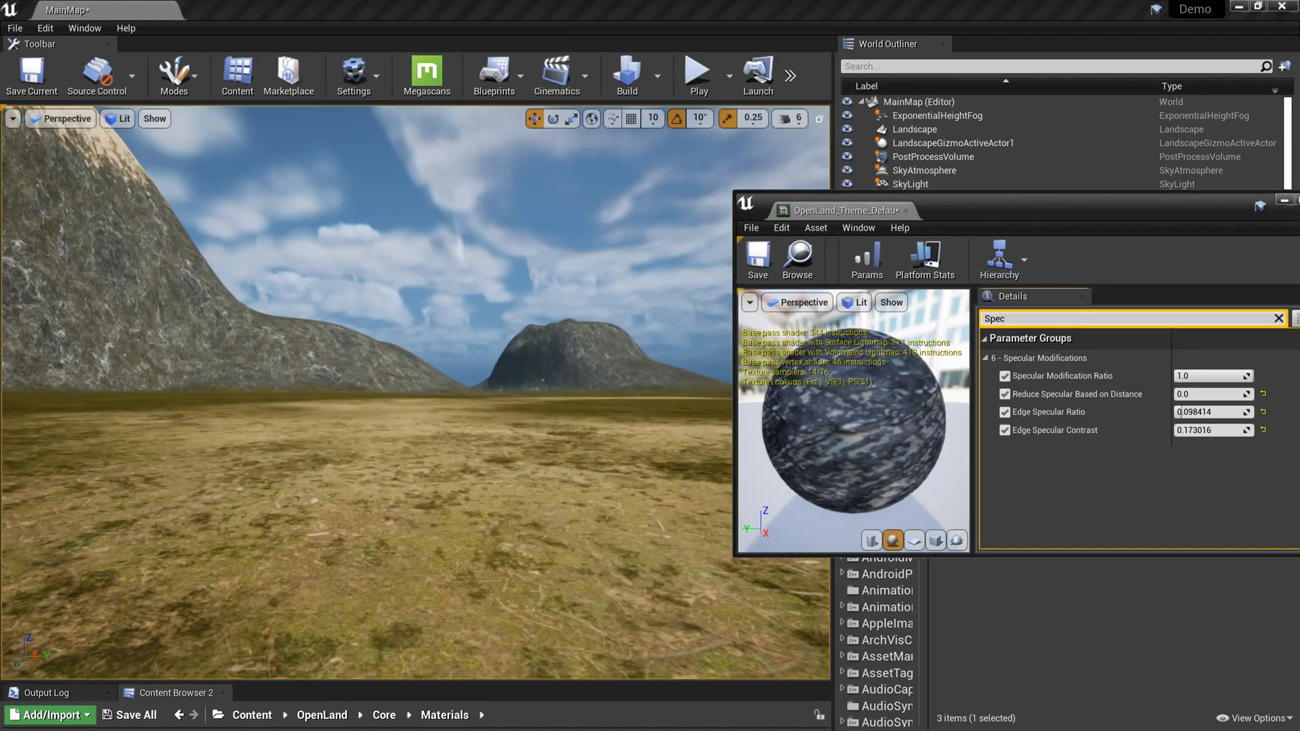
Re-enable grass, raise Edge Specular Ratio to about 0.448 and run a play test
type("Roun")
type("0.44762")
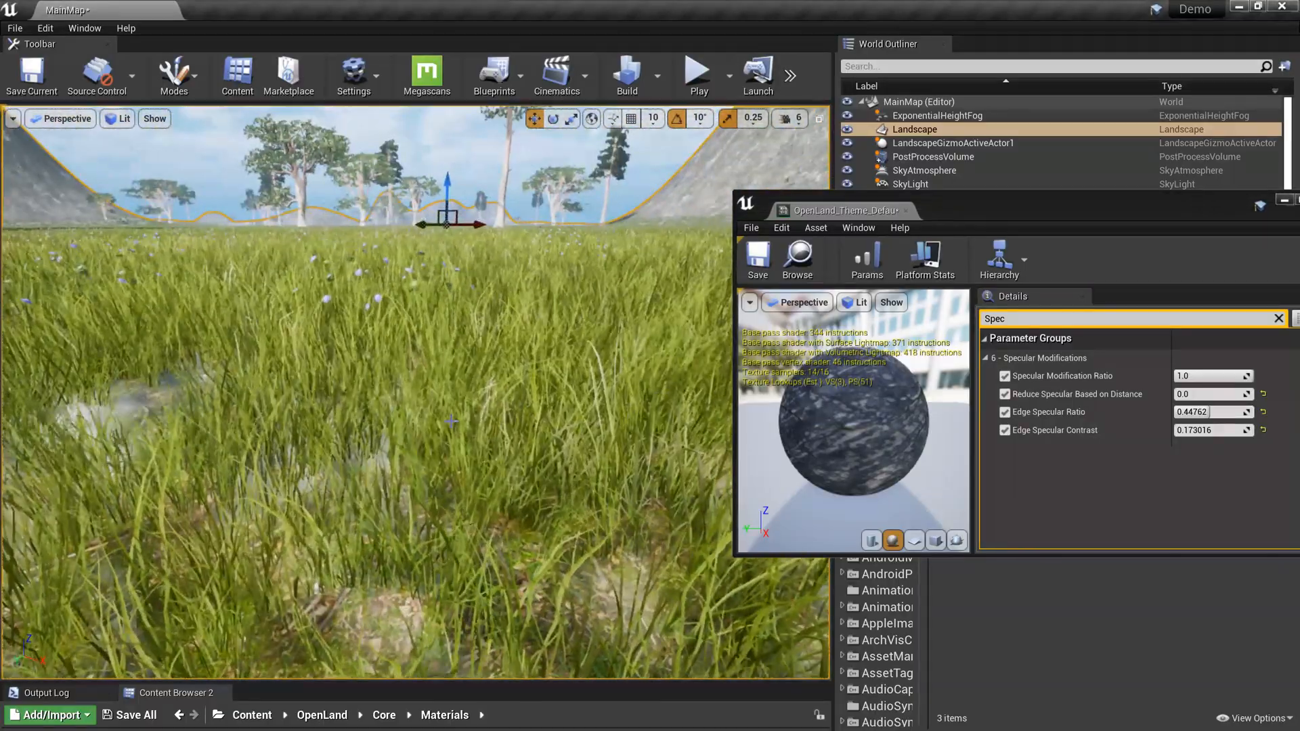
left_click(696, 75)
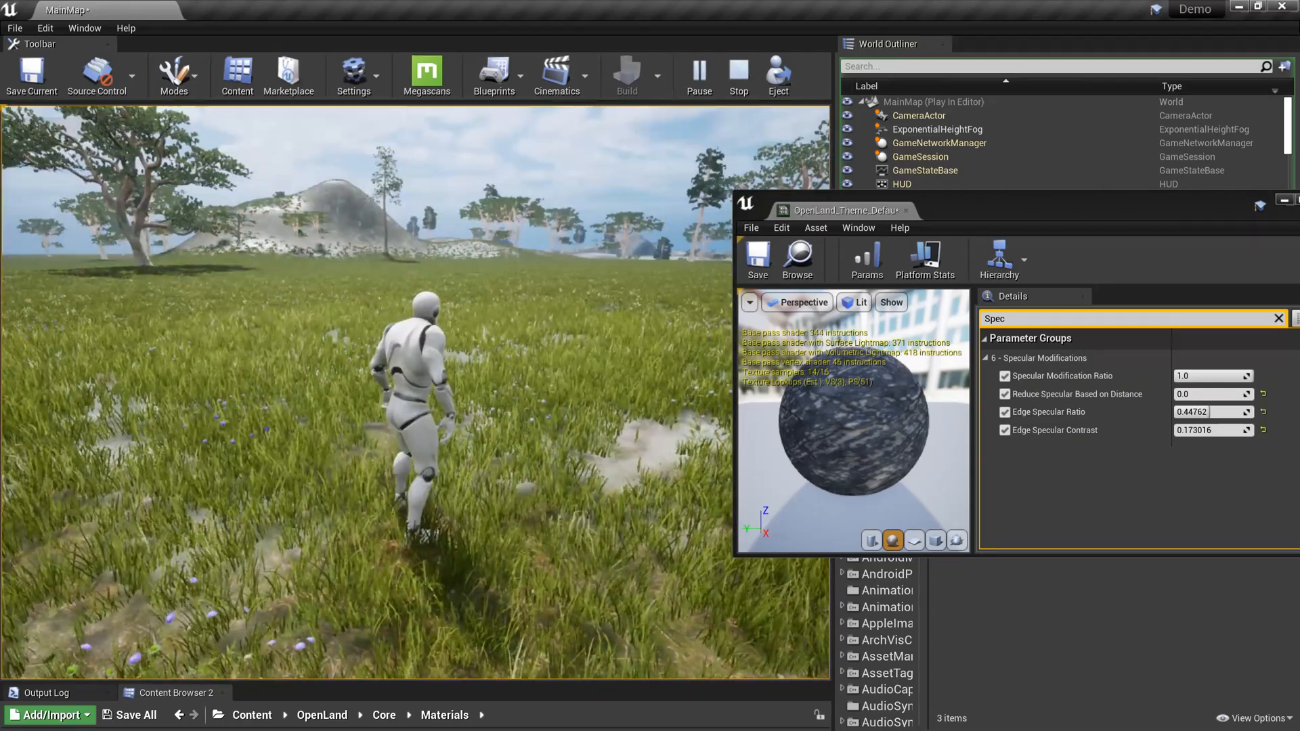
left_click(738, 75)
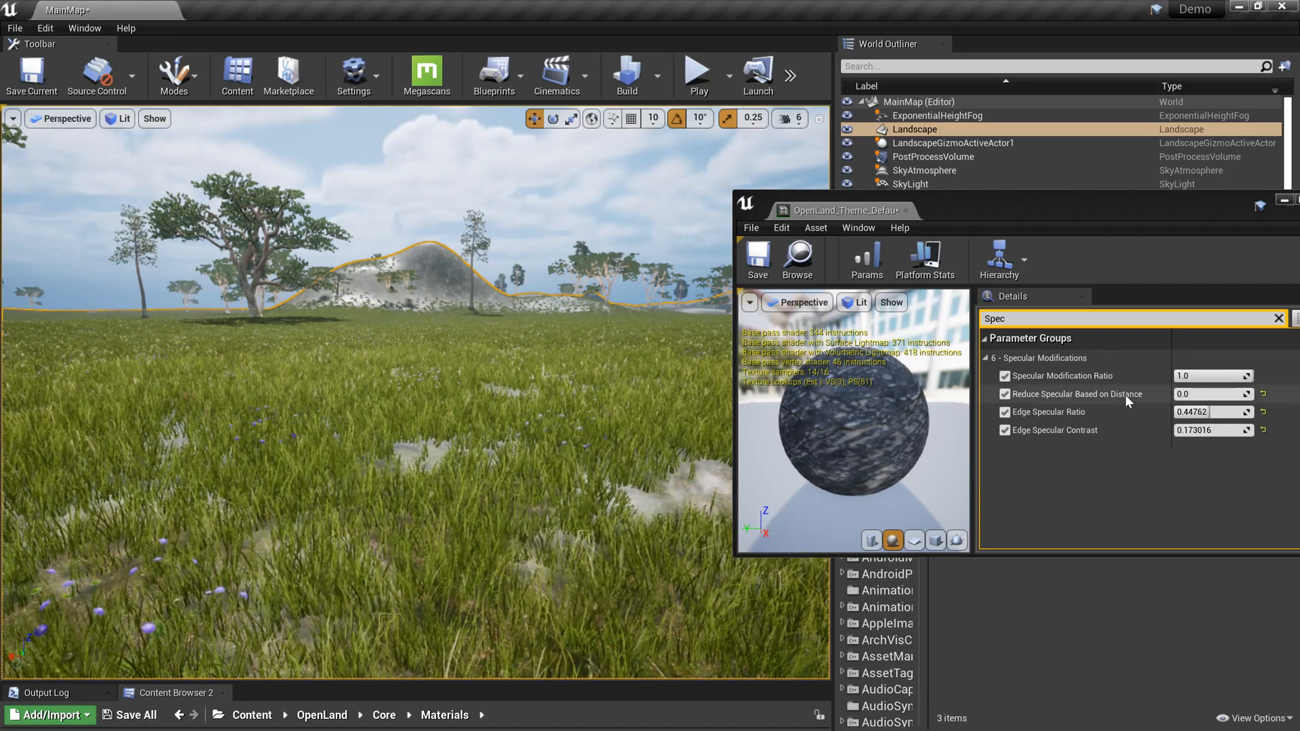
Raise Reduce Specular Based on Distance from about 0.038 up to roughly 0.956
type("0.038095")
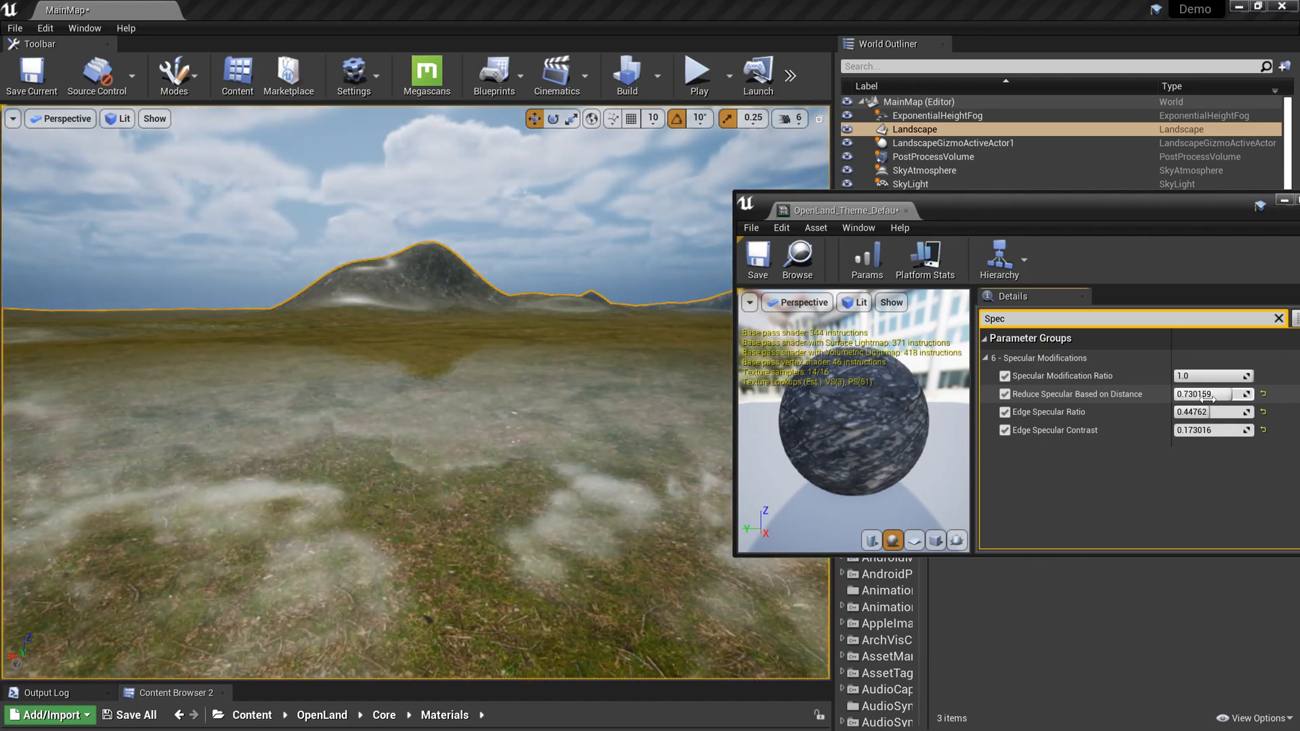
left_click_drag(1178, 394, 1219, 394)
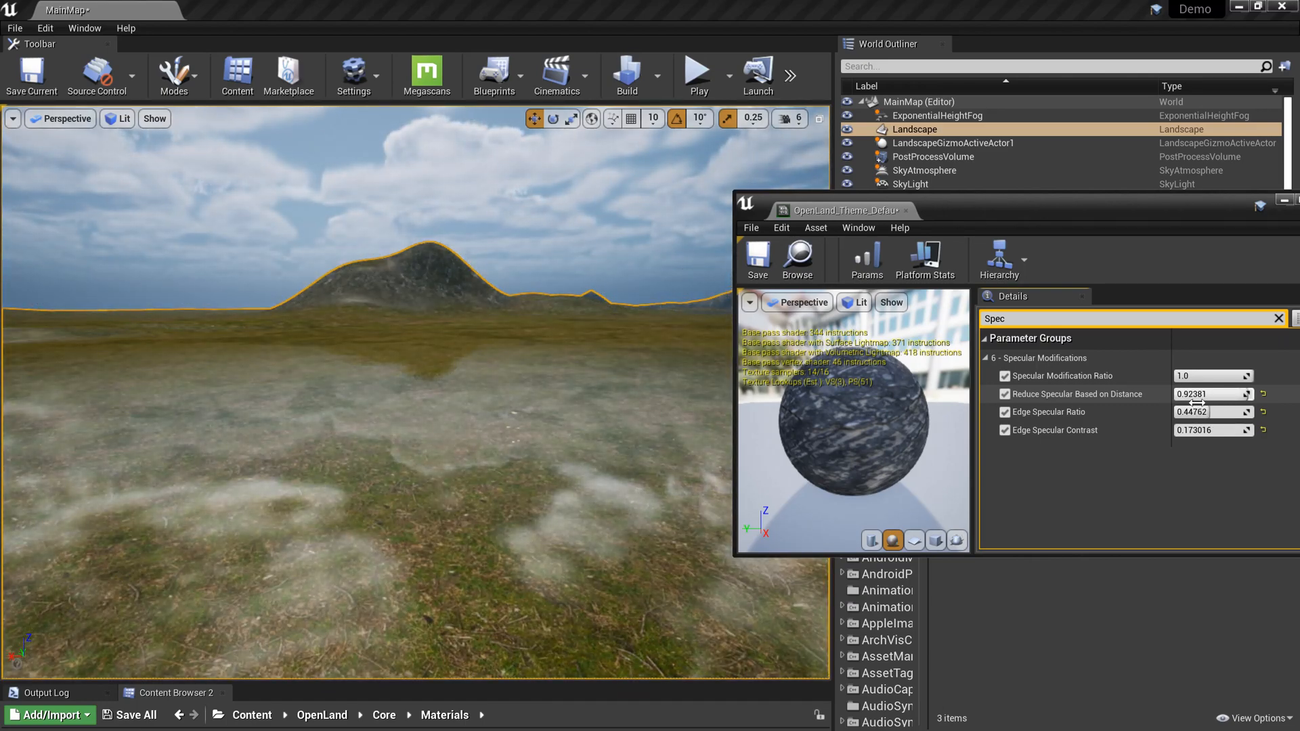
left_click_drag(1194, 394, 1220, 395)
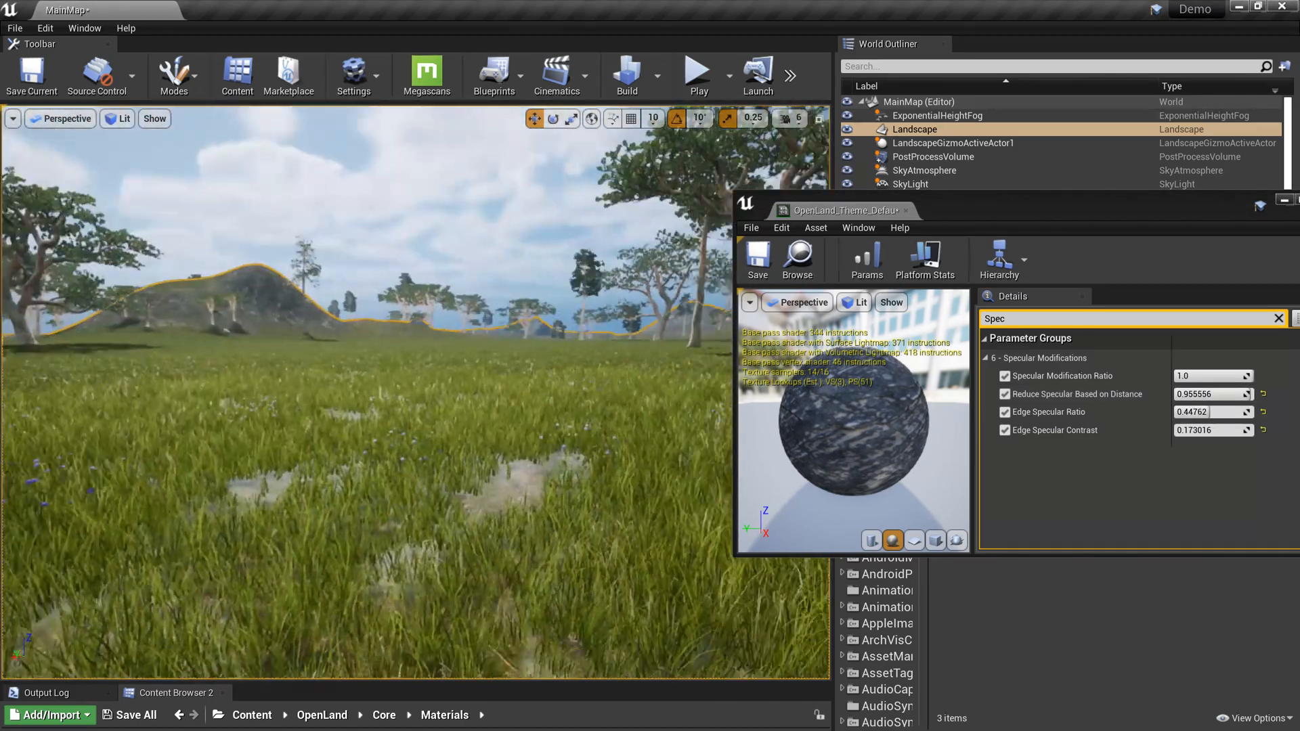
Play the level to check distant glow, stop, and go into the parent M_OpenLand material
left_click(698, 71)
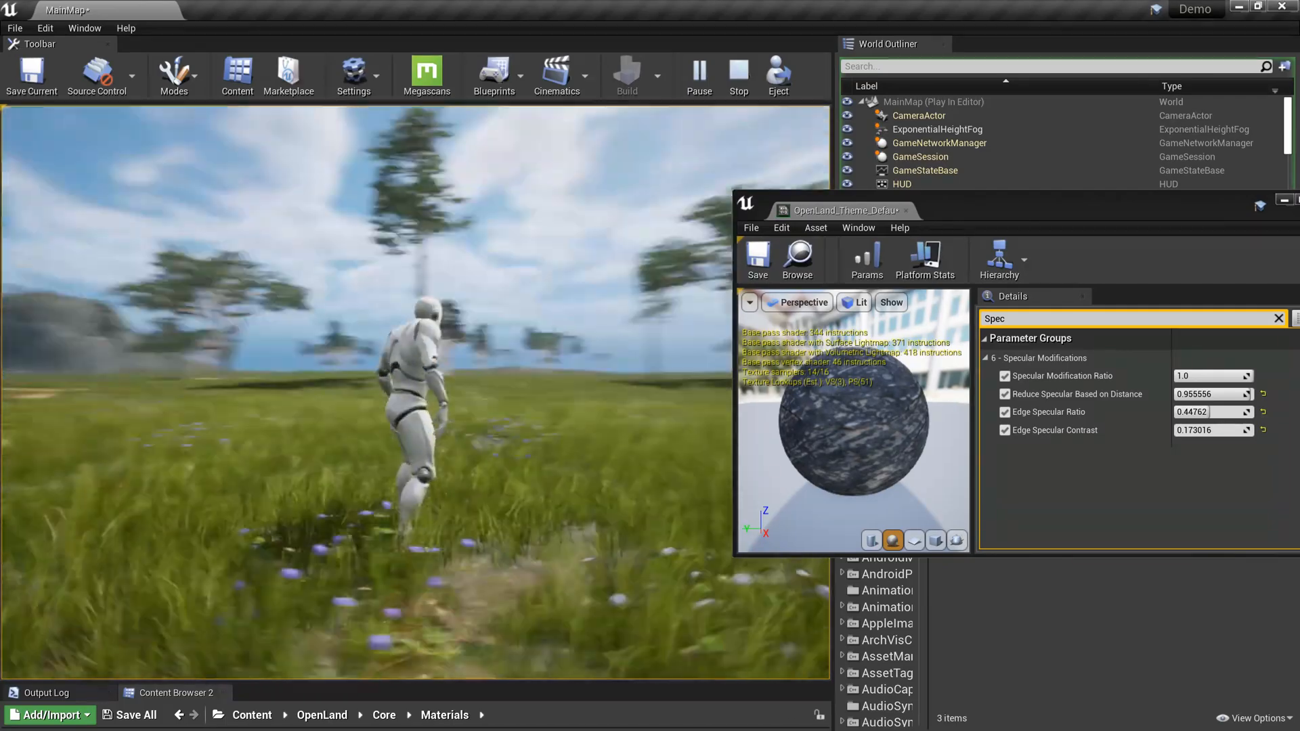
left_click(736, 75)
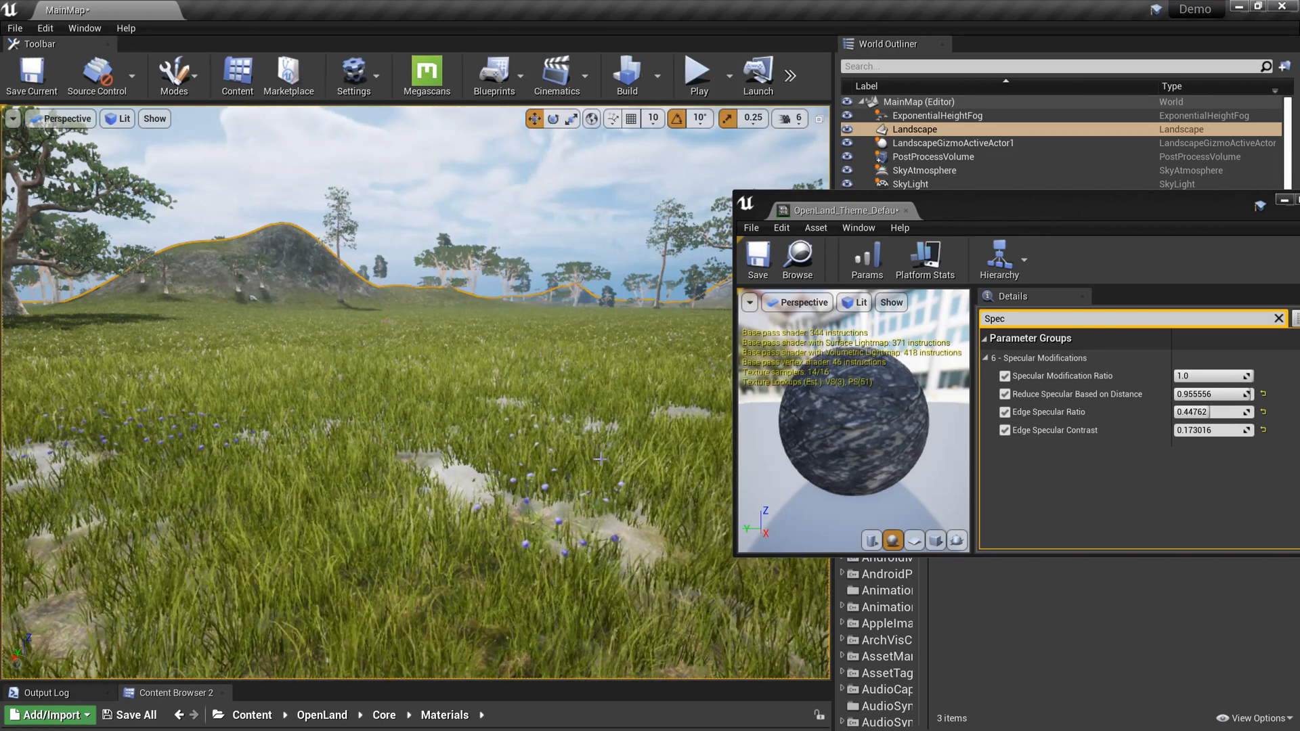
left_click(757, 260)
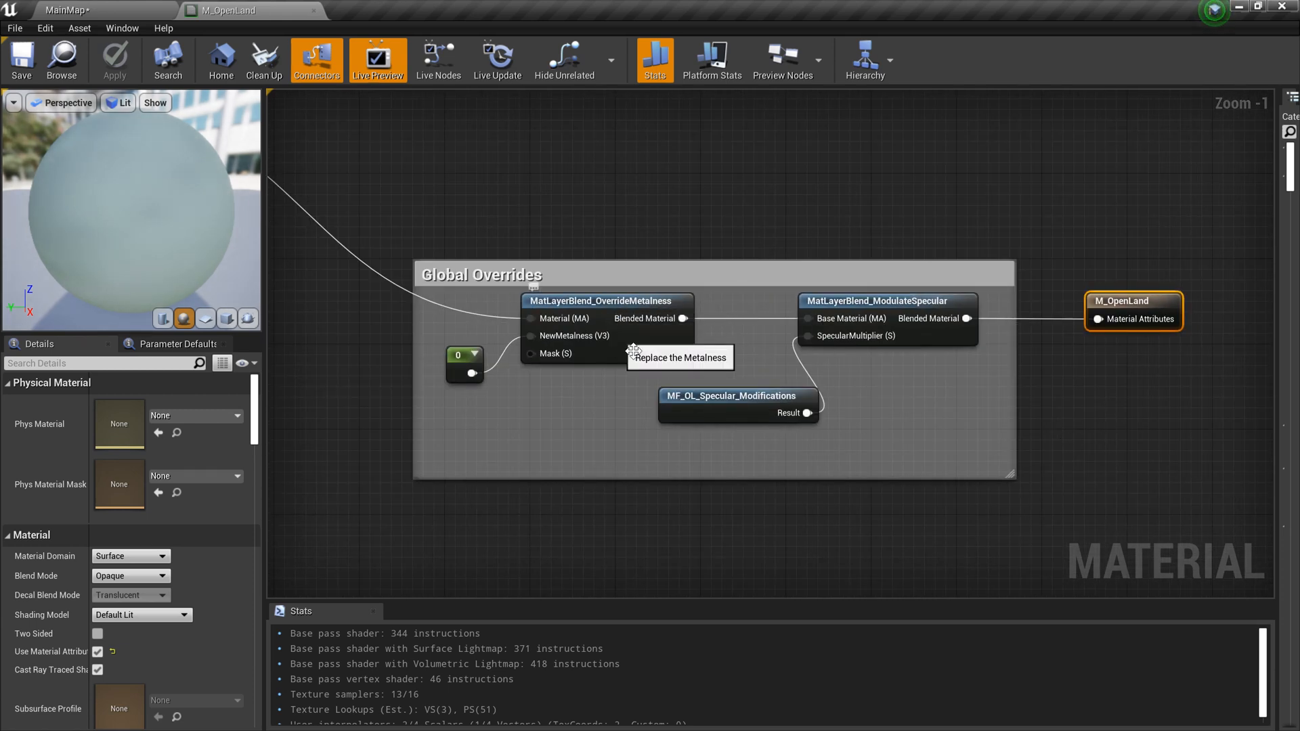
mouse_move(636, 421)
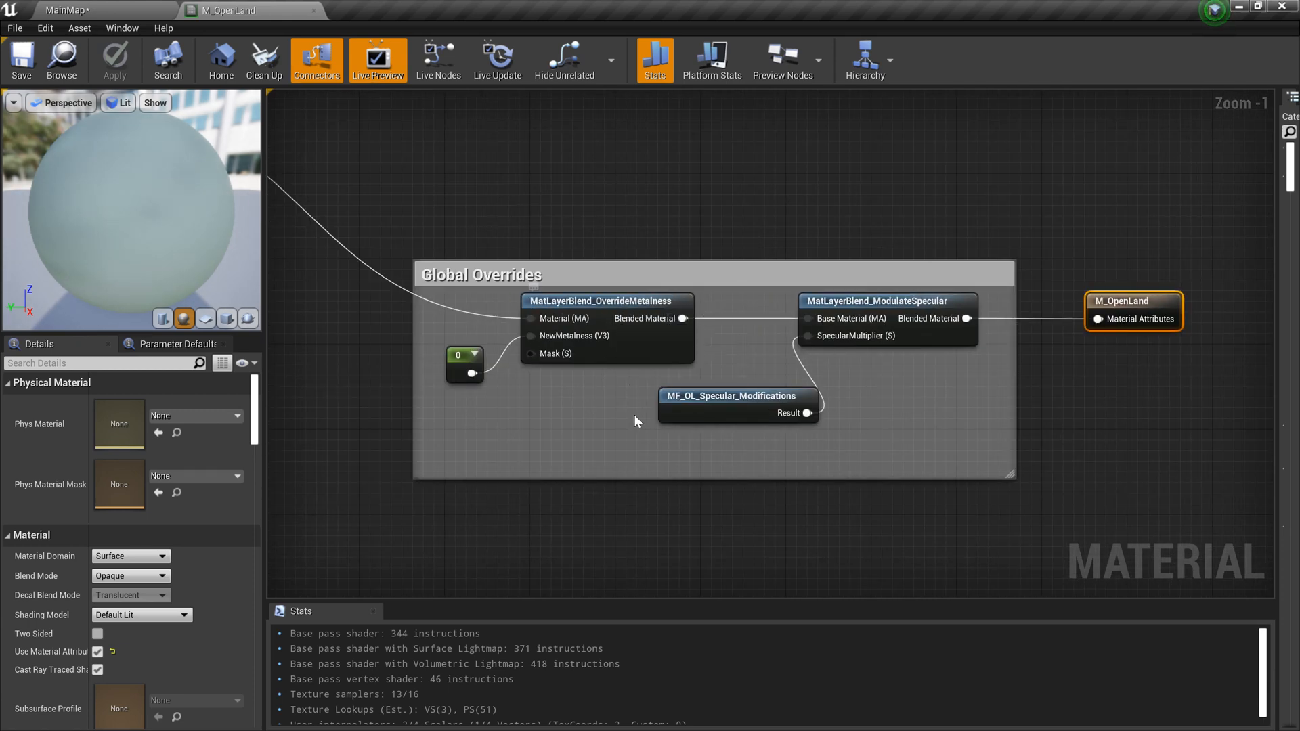
mouse_move(831, 313)
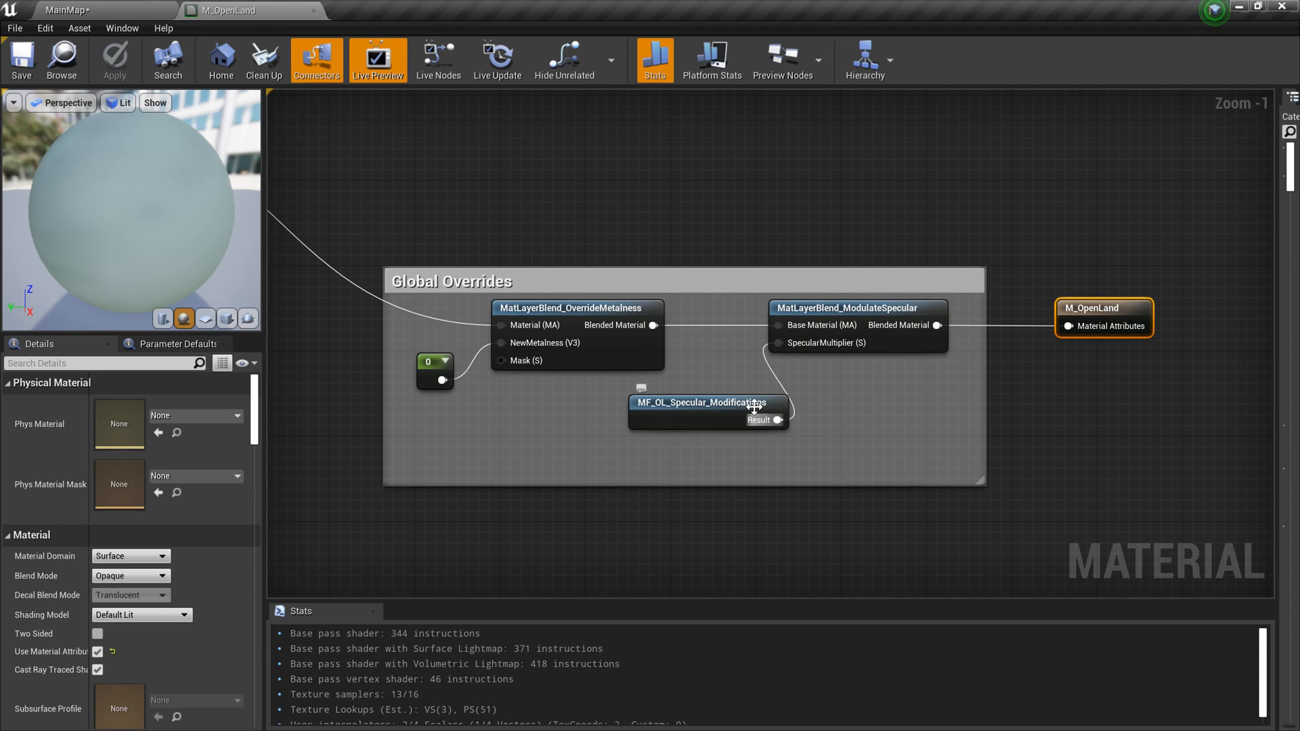
mouse_move(753, 422)
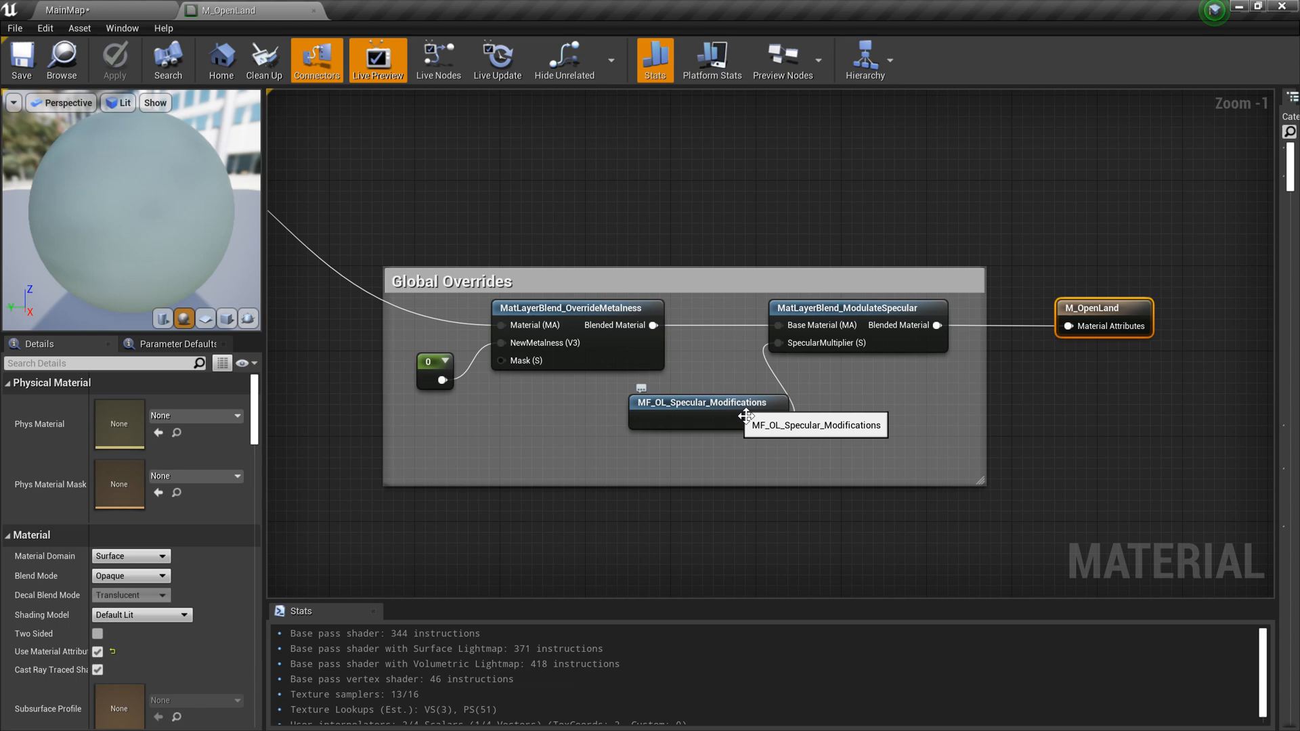
Inside MF_OL_Specular_Modifications, preview the Fresnel node's output
double_click(701, 403)
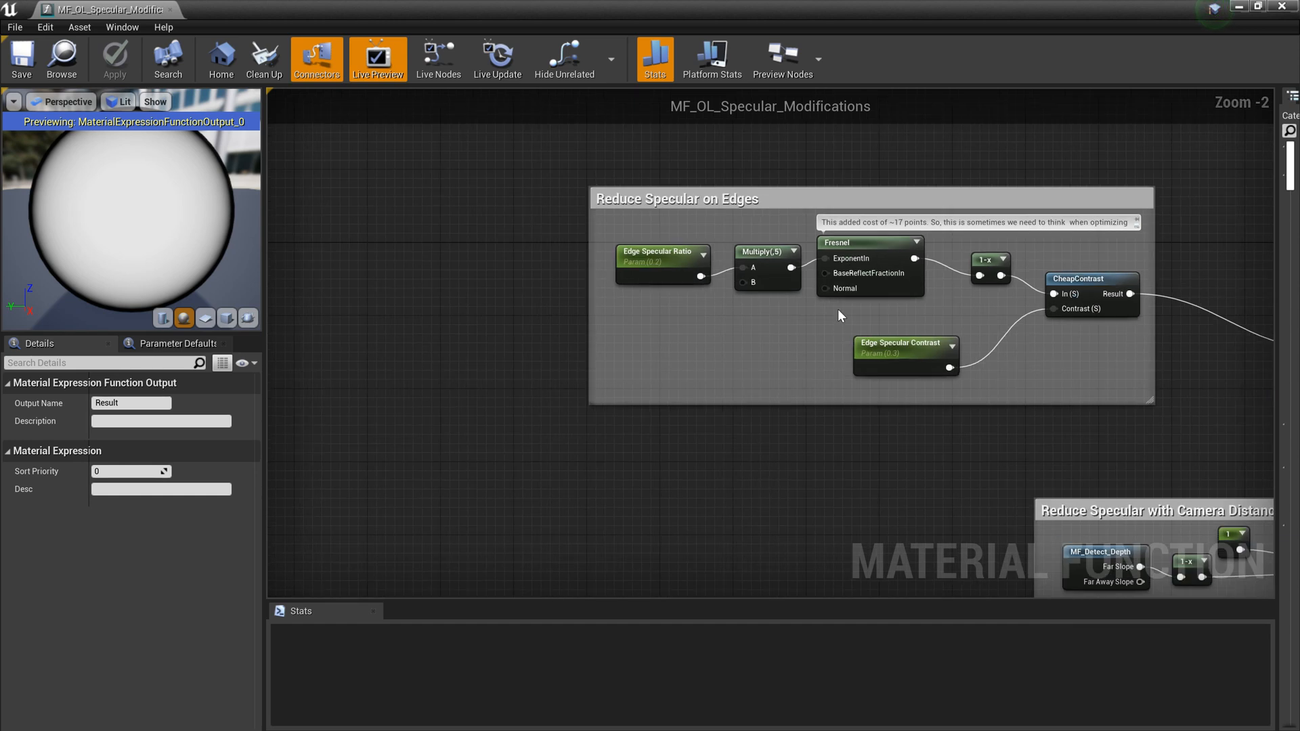
mouse_move(755, 301)
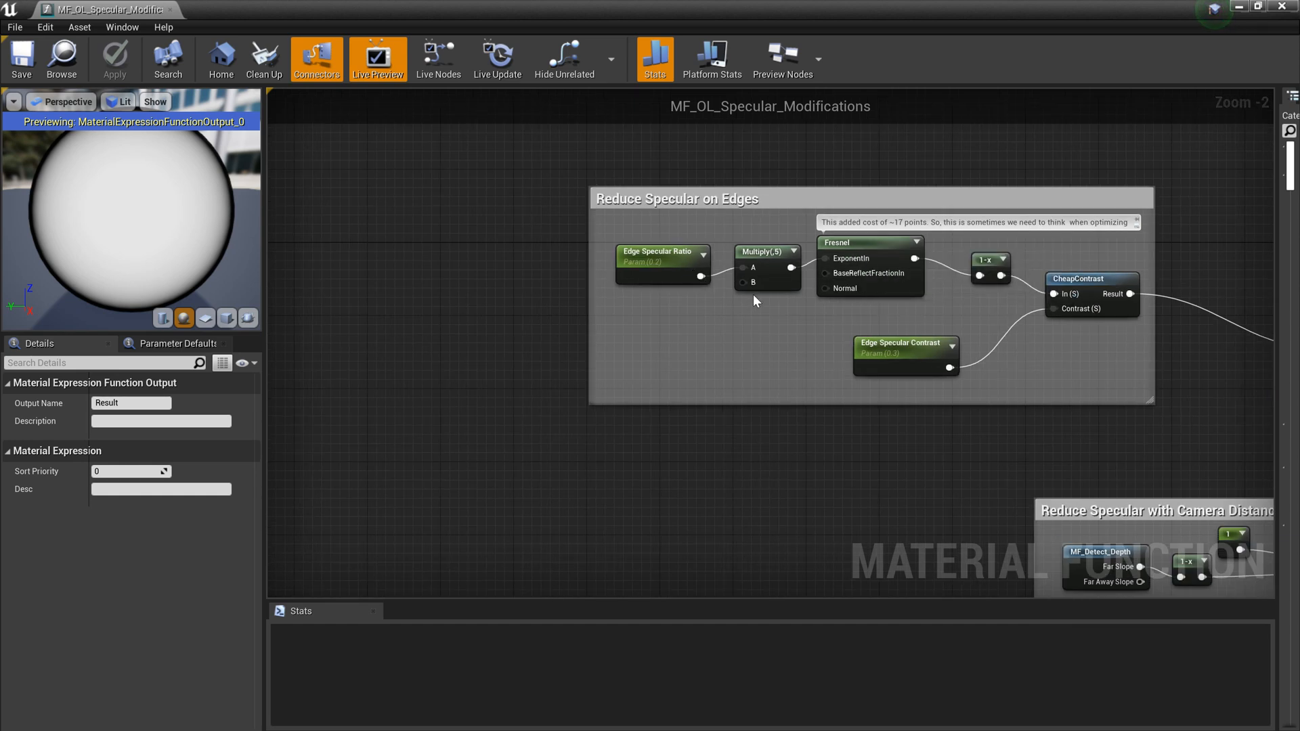
mouse_move(827, 258)
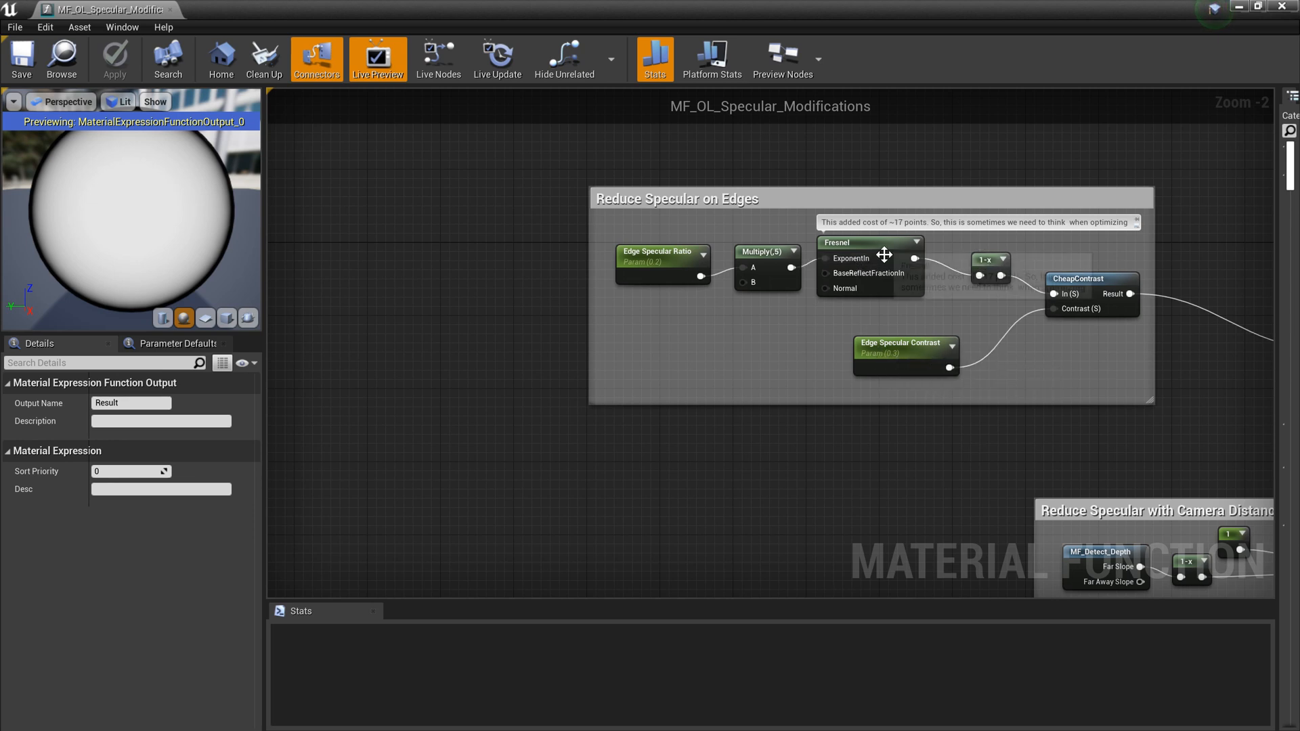
right_click(869, 243)
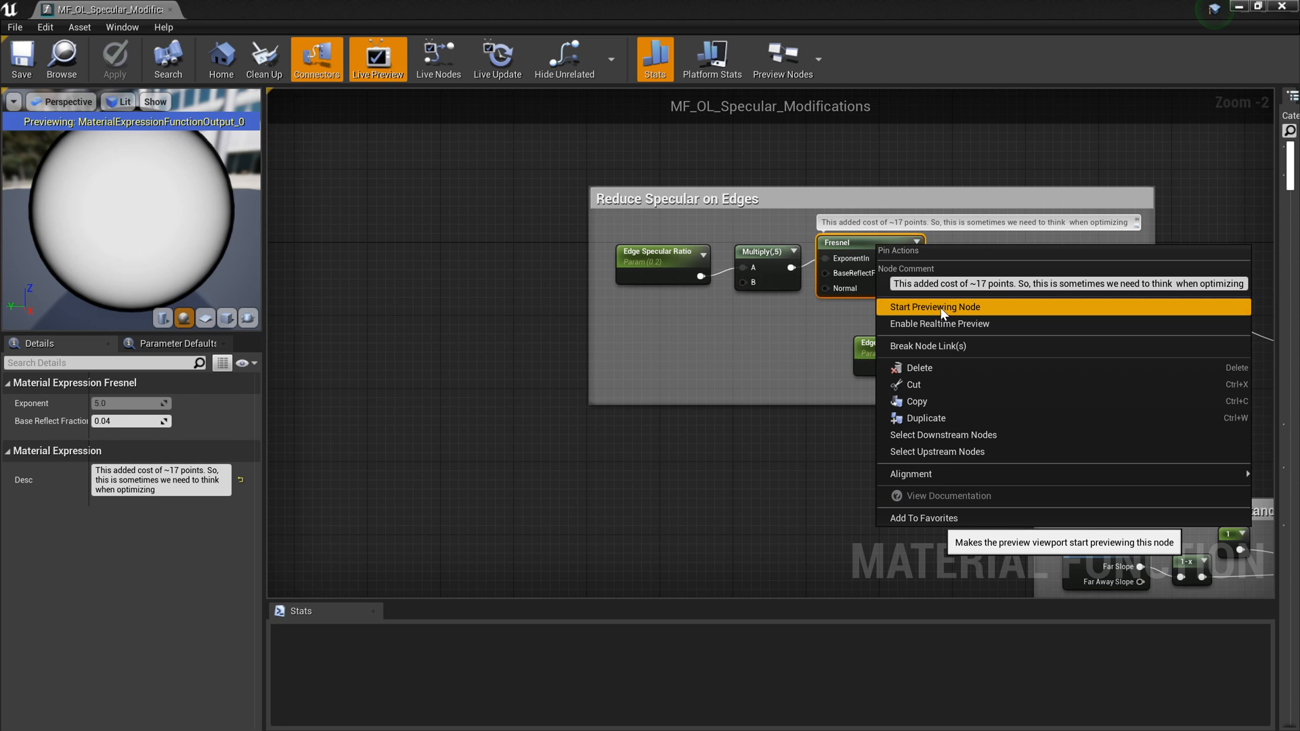
left_click(935, 306)
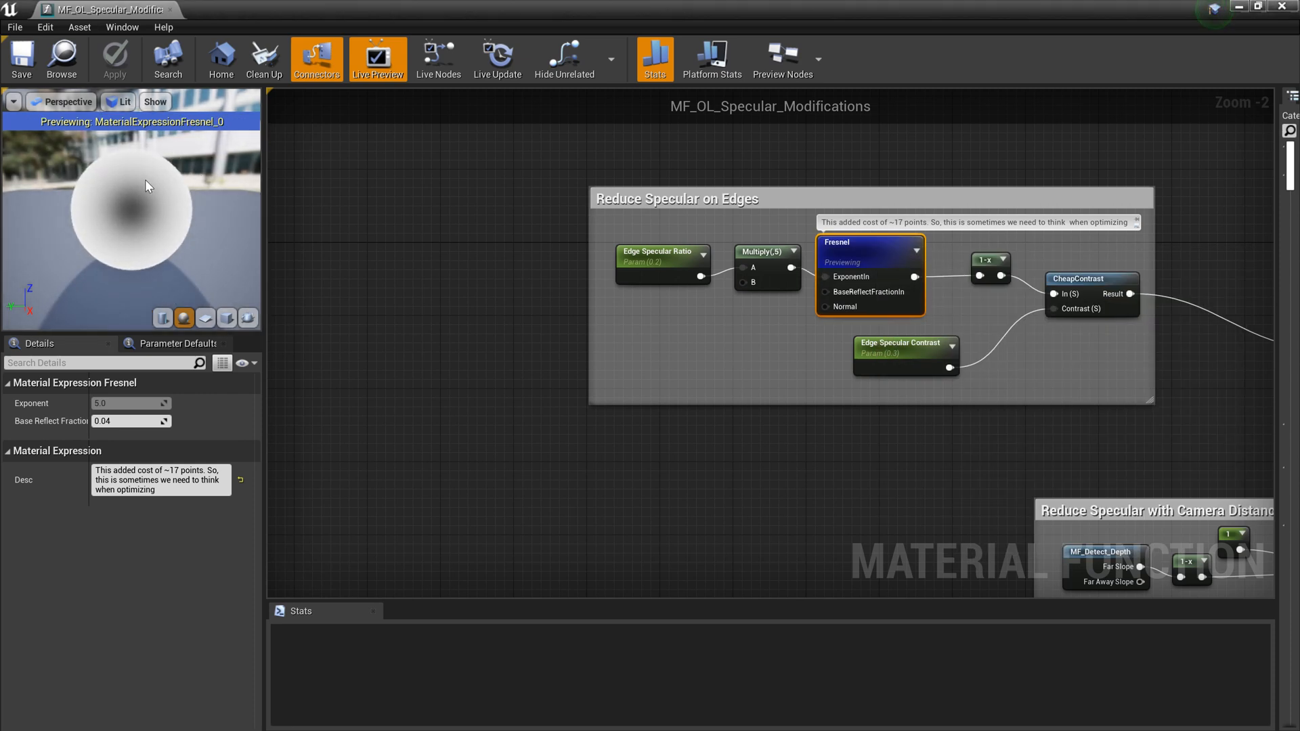
mouse_move(152, 237)
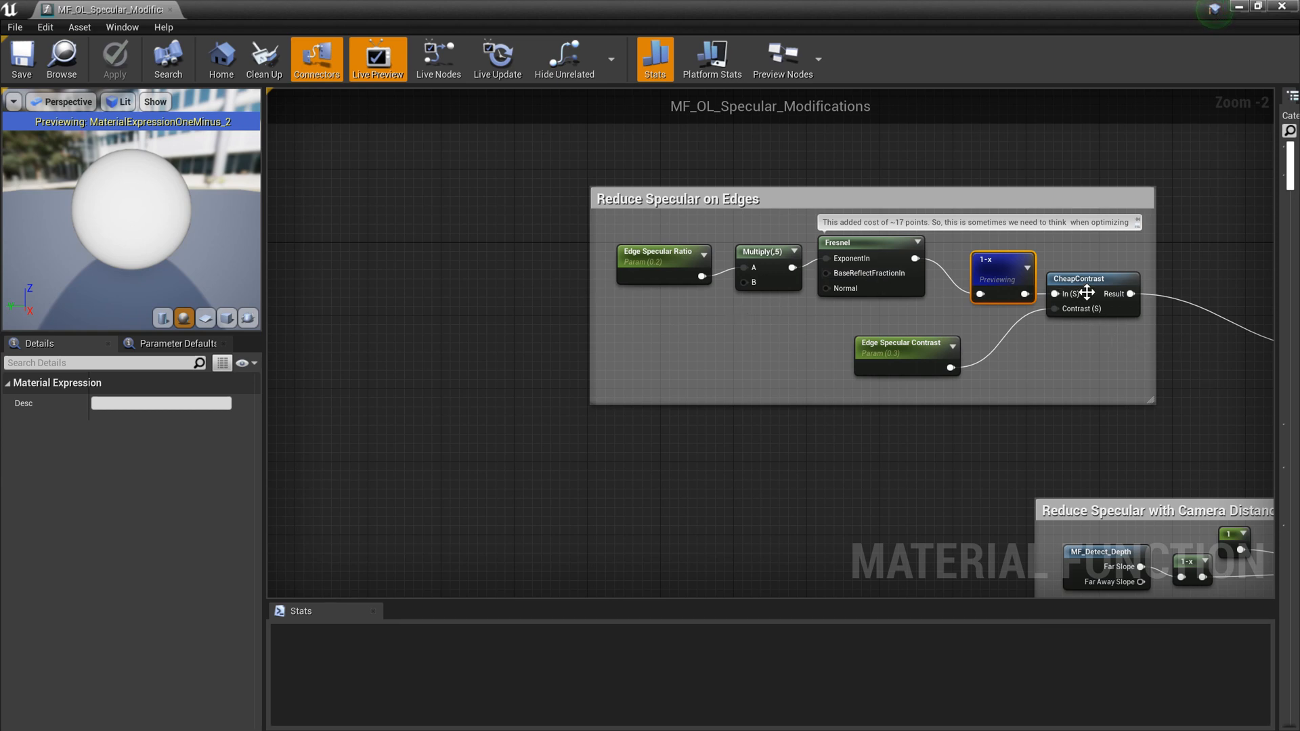
Preview CheapContrast, switch back to the 1-x node, and inspect the Edge Specular Ratio parameter
left_click(1092, 277)
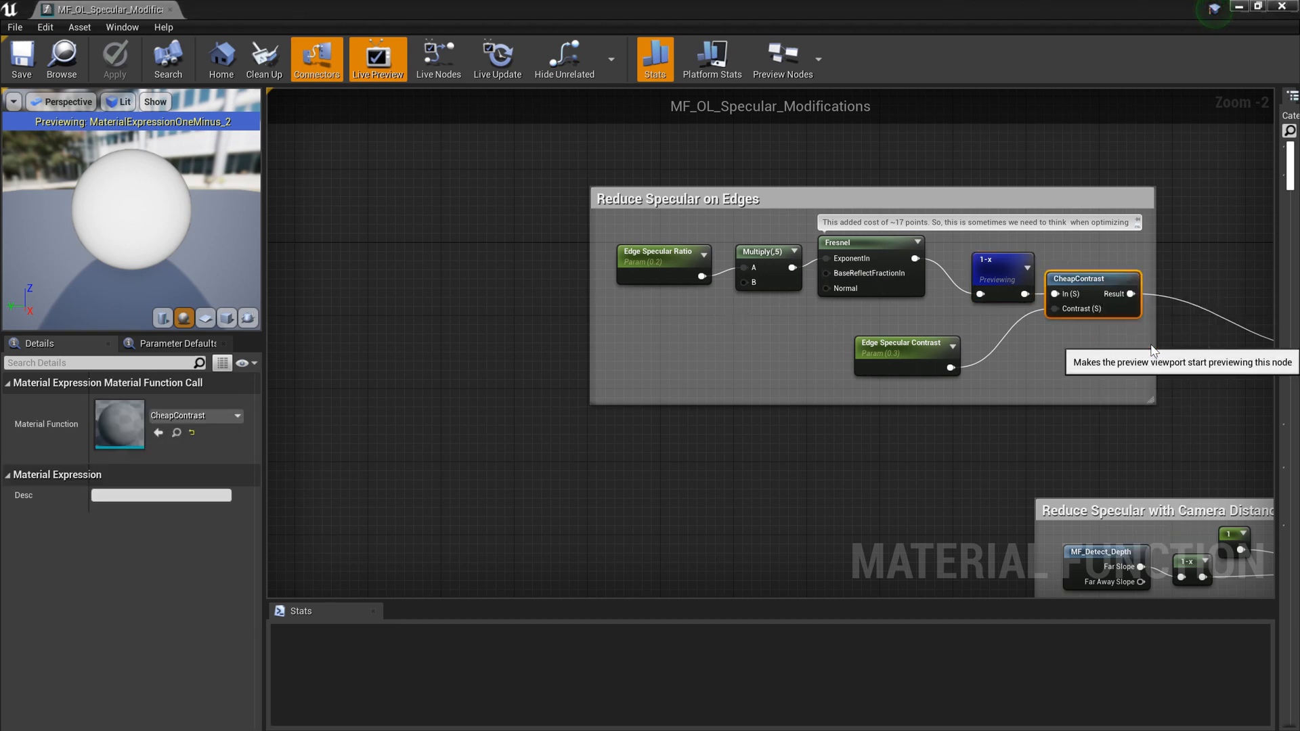
left_click(1093, 279)
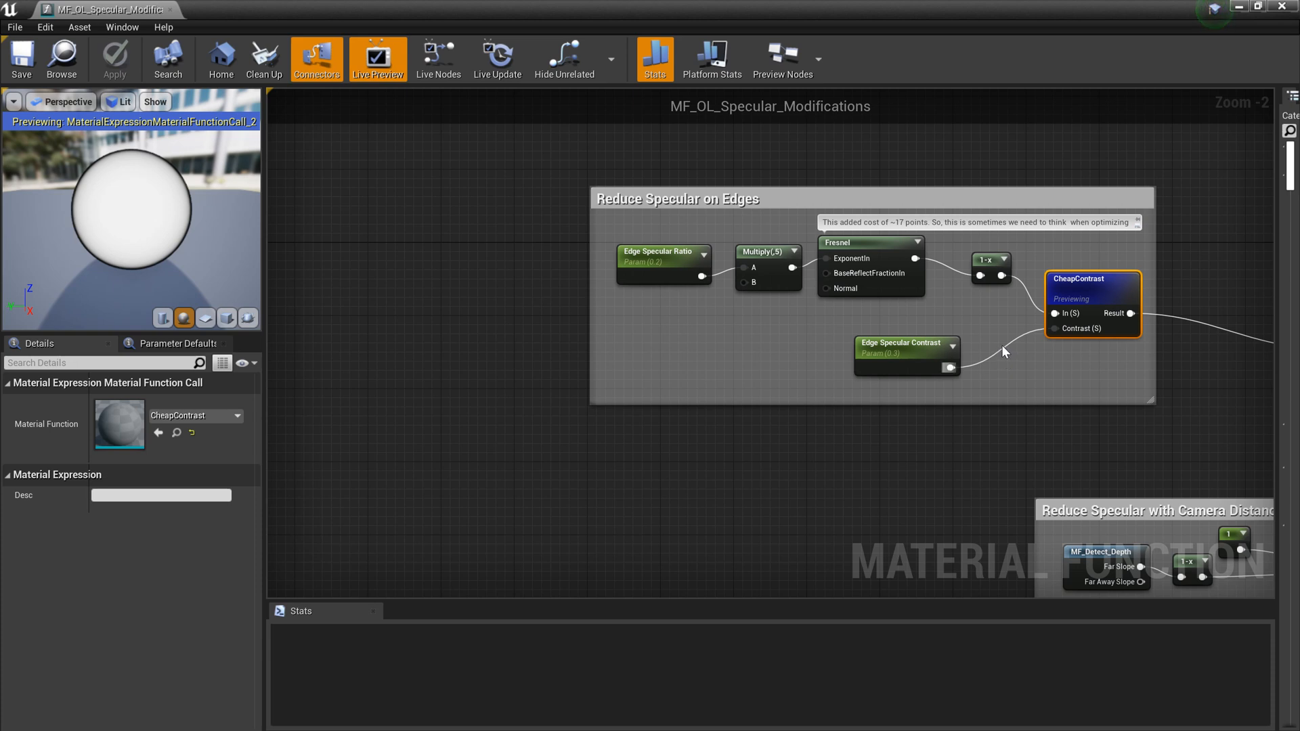
left_click(990, 260)
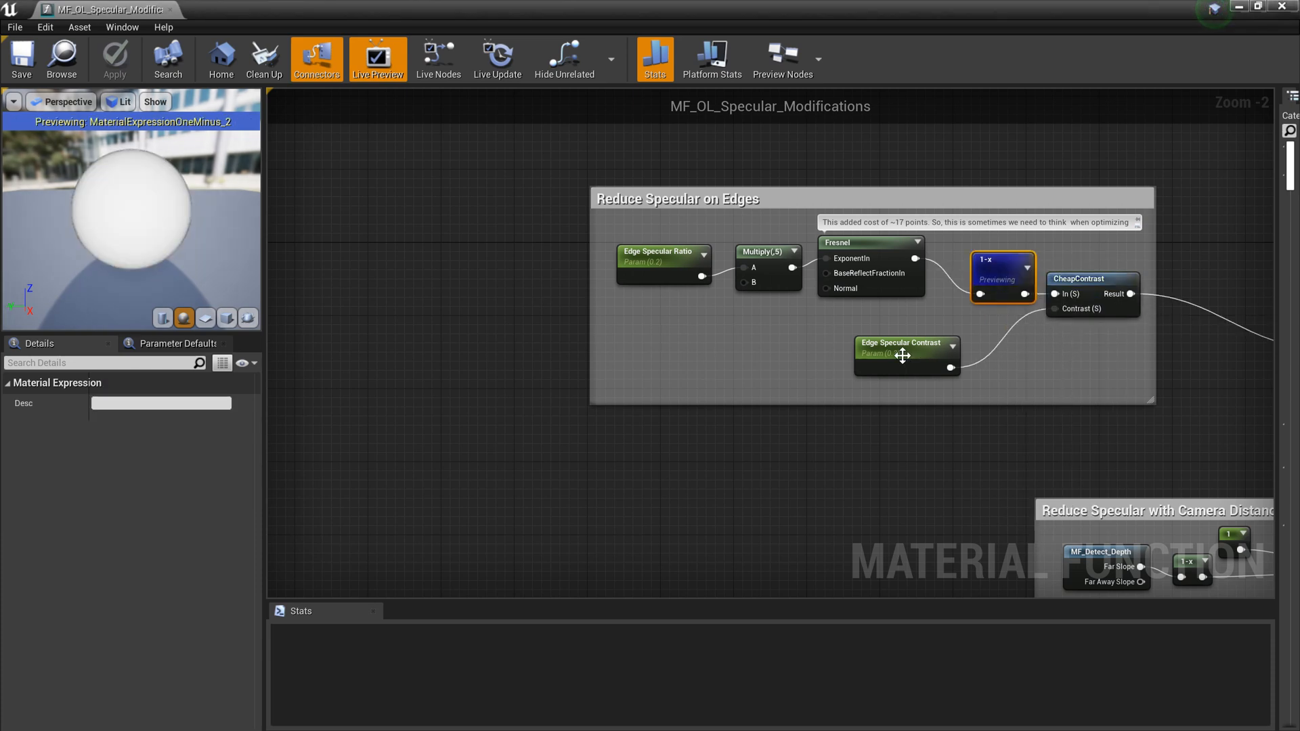
scroll("down", 3)
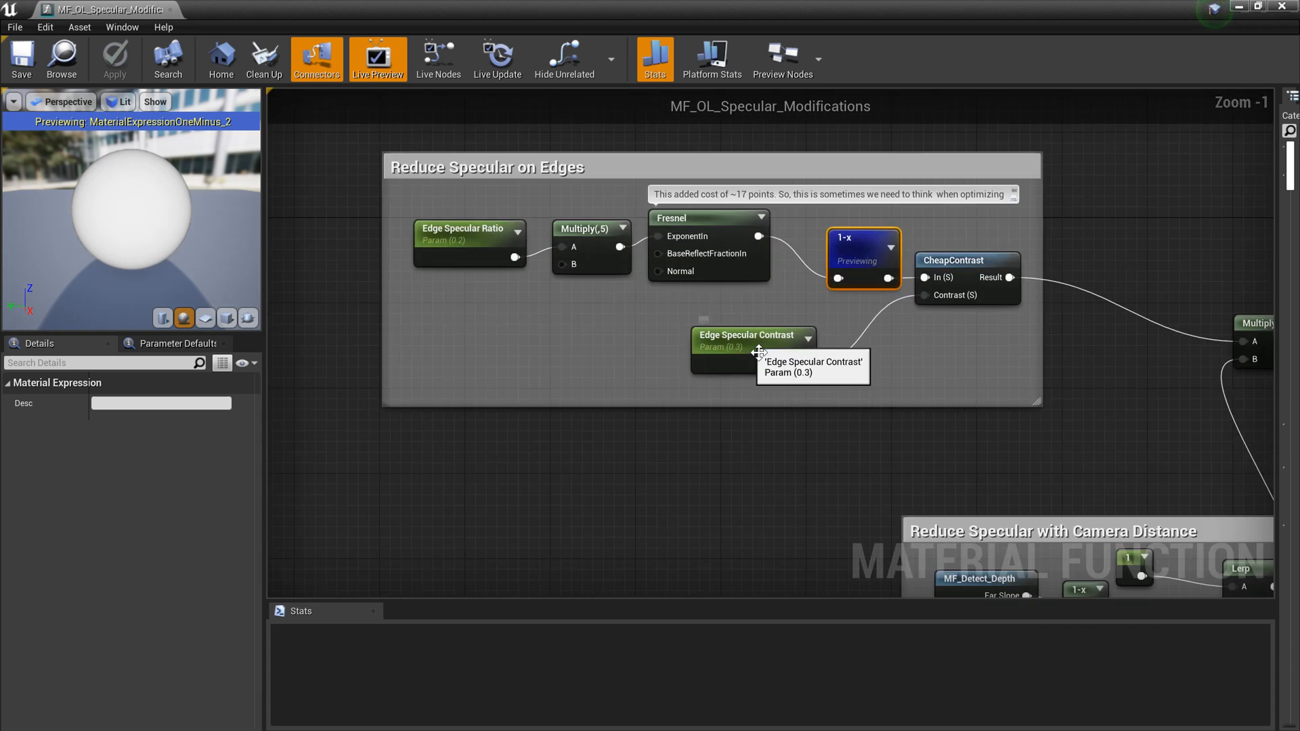
left_click(746, 335)
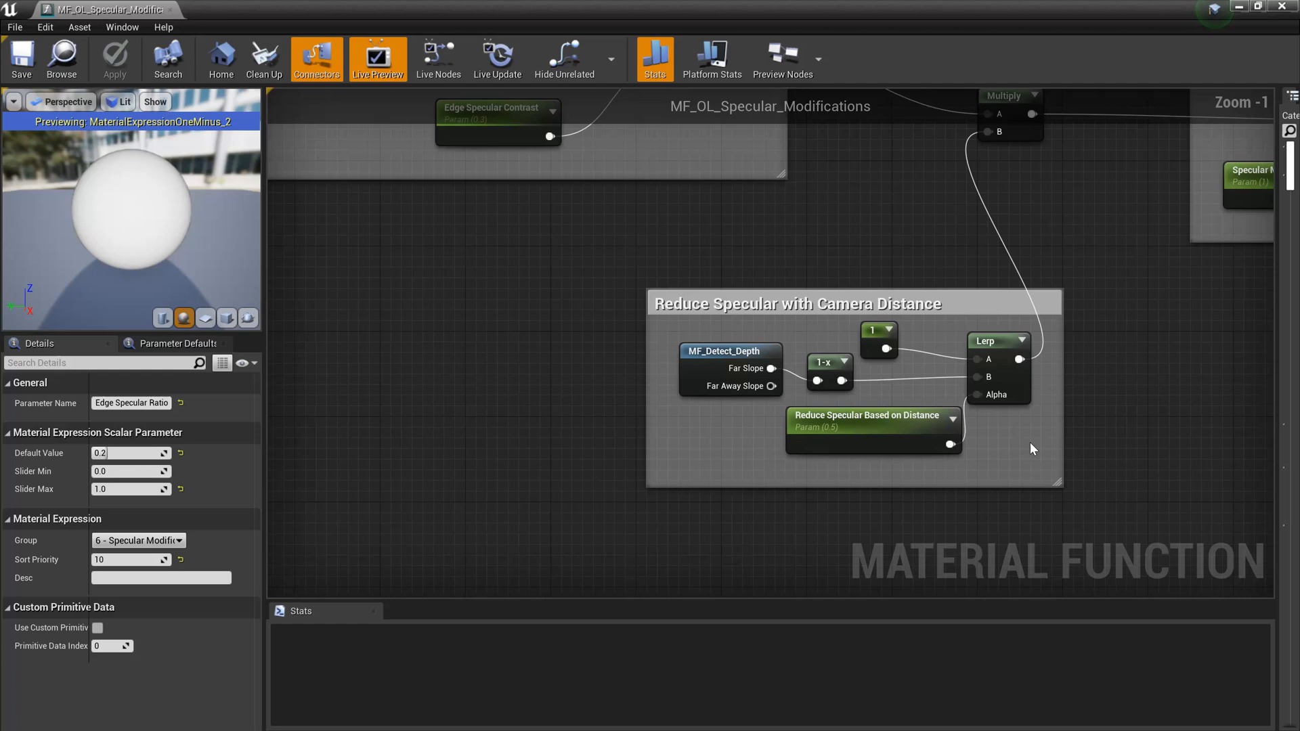
Inspect Reduce Specular Based on Distance and preview the MF_Detect_Depth node's output
left_click(871, 425)
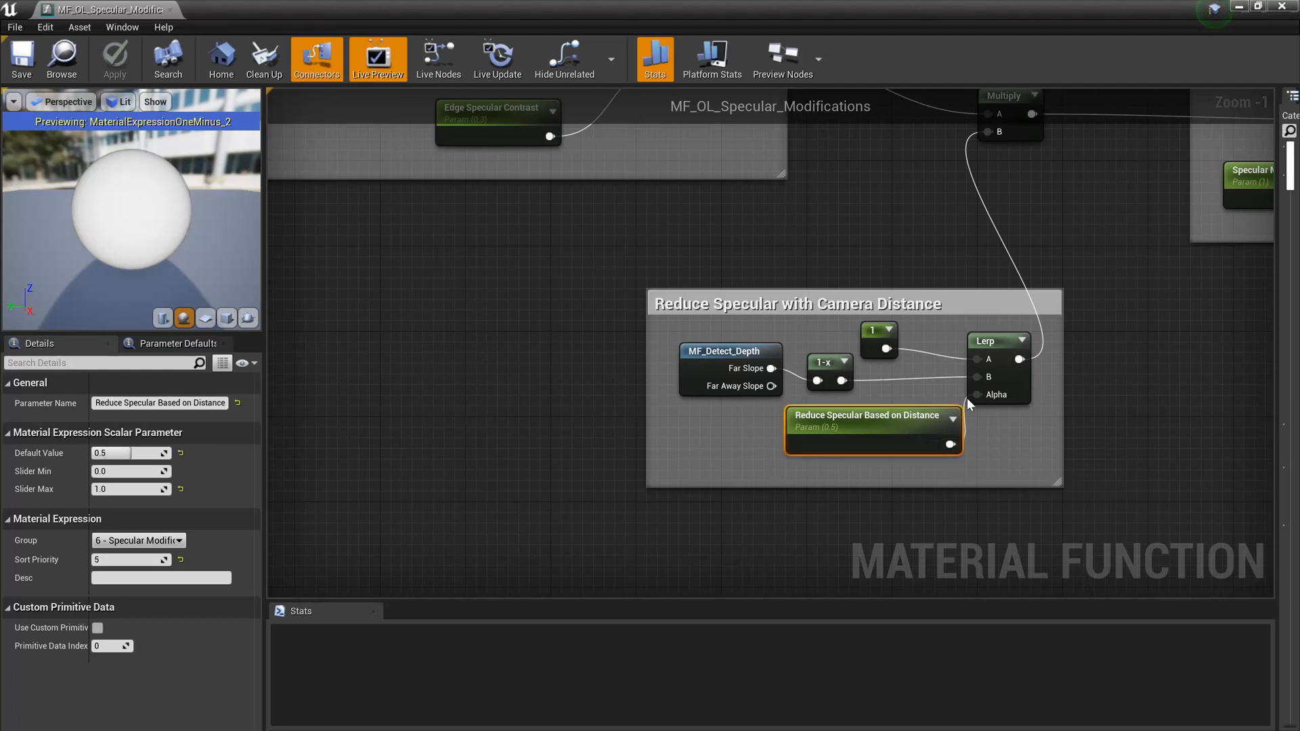
mouse_move(904, 444)
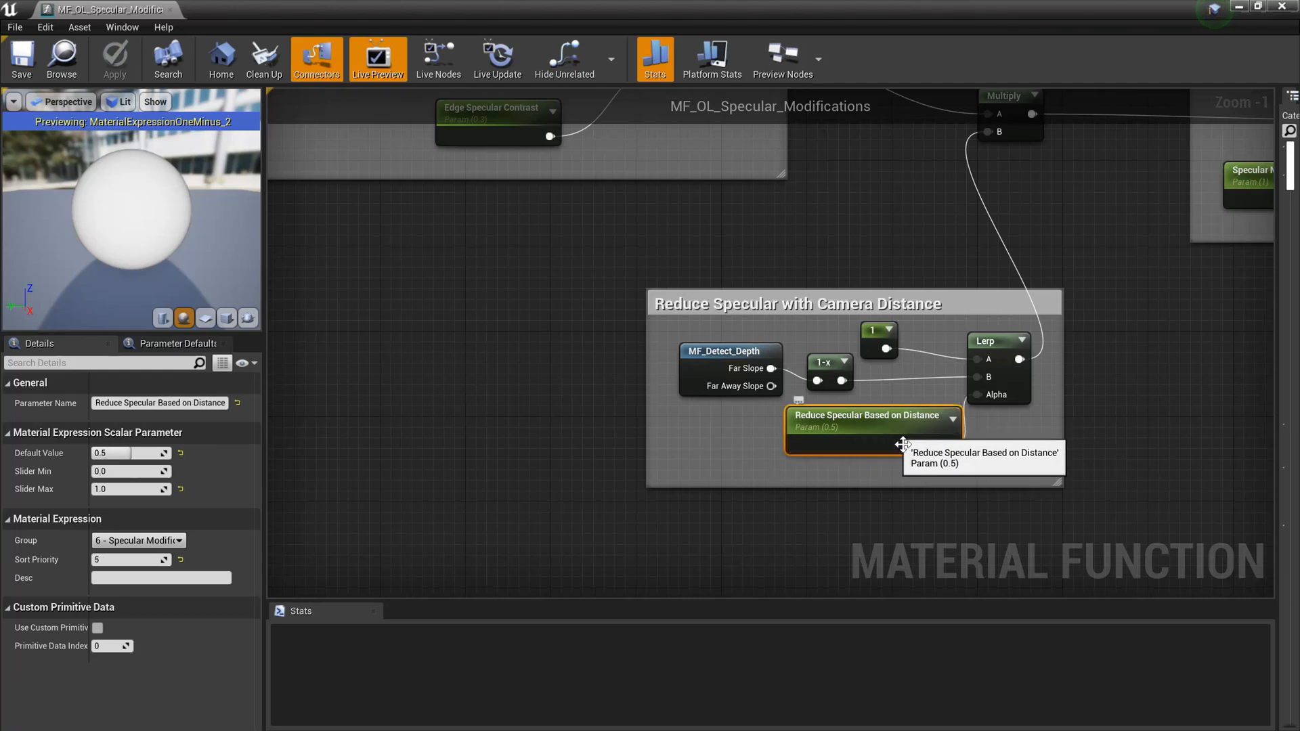
left_click(729, 351)
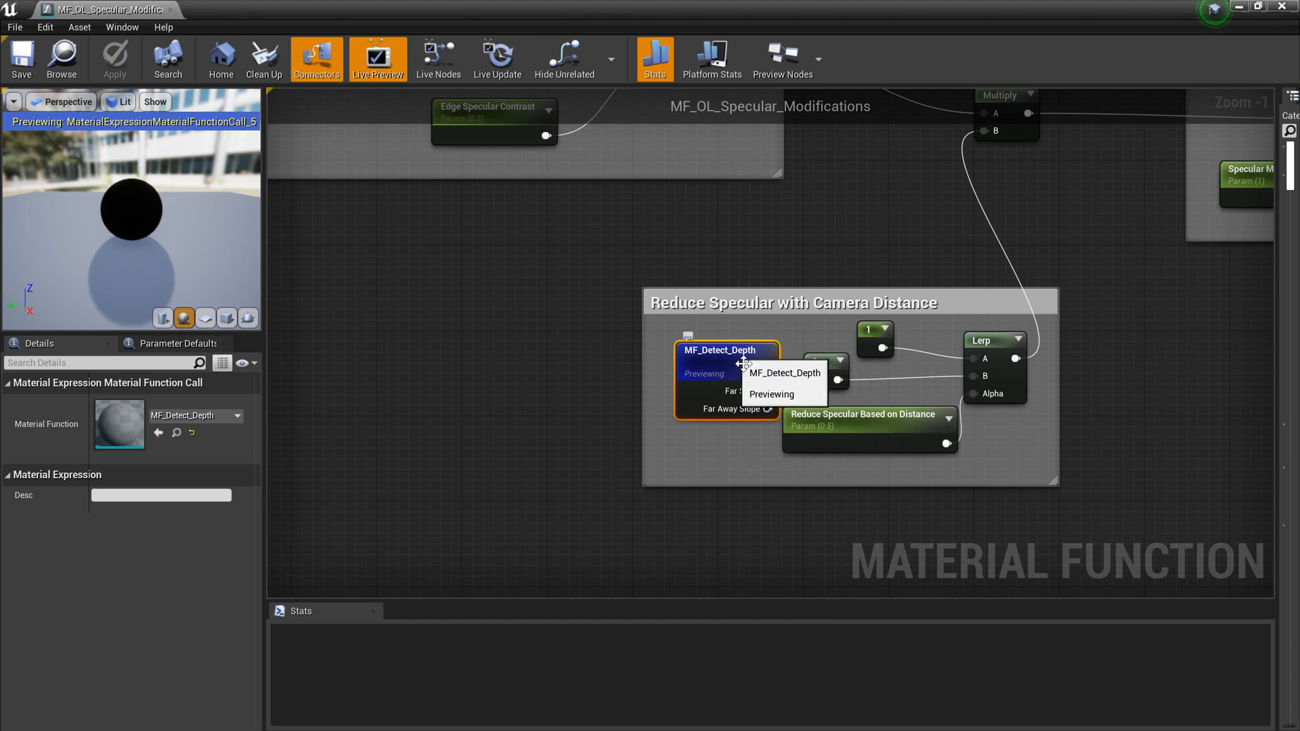
Review the MF_Detect_Depth function graph, then return to MF_OL_Specular_Modifications
double_click(725, 349)
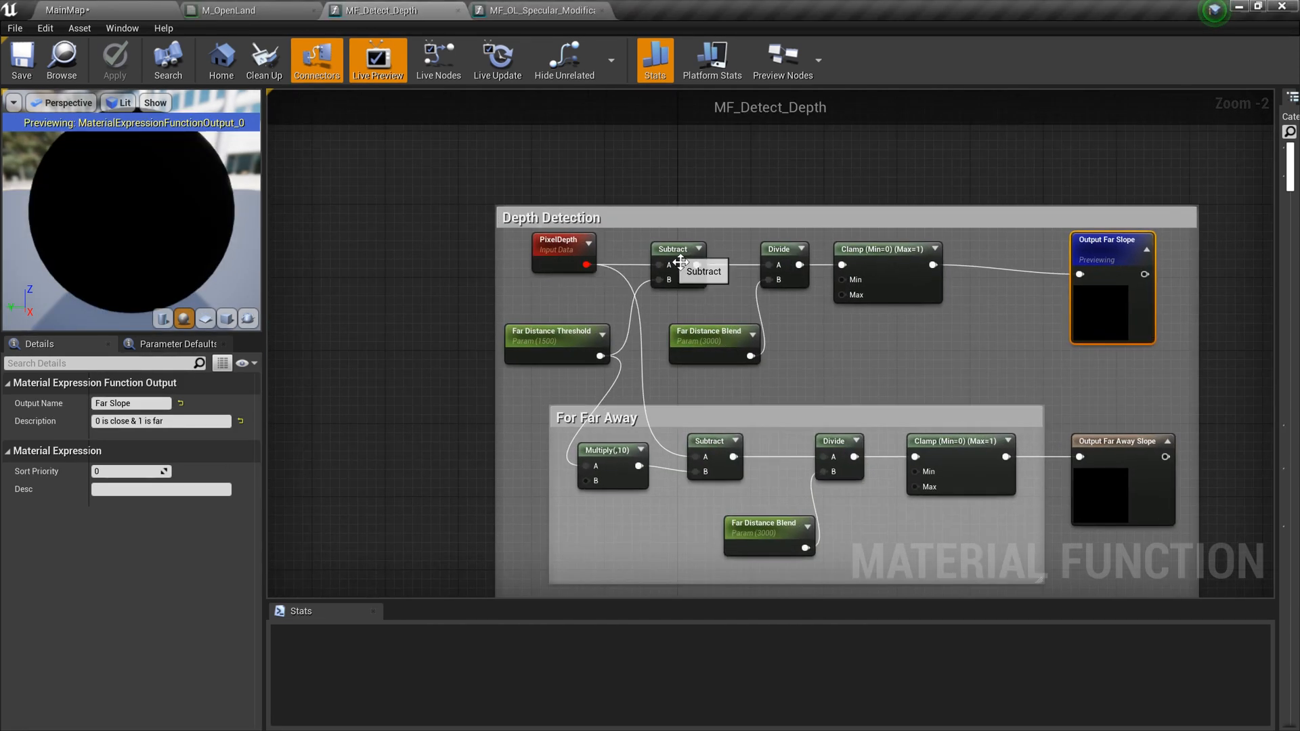
mouse_move(750, 381)
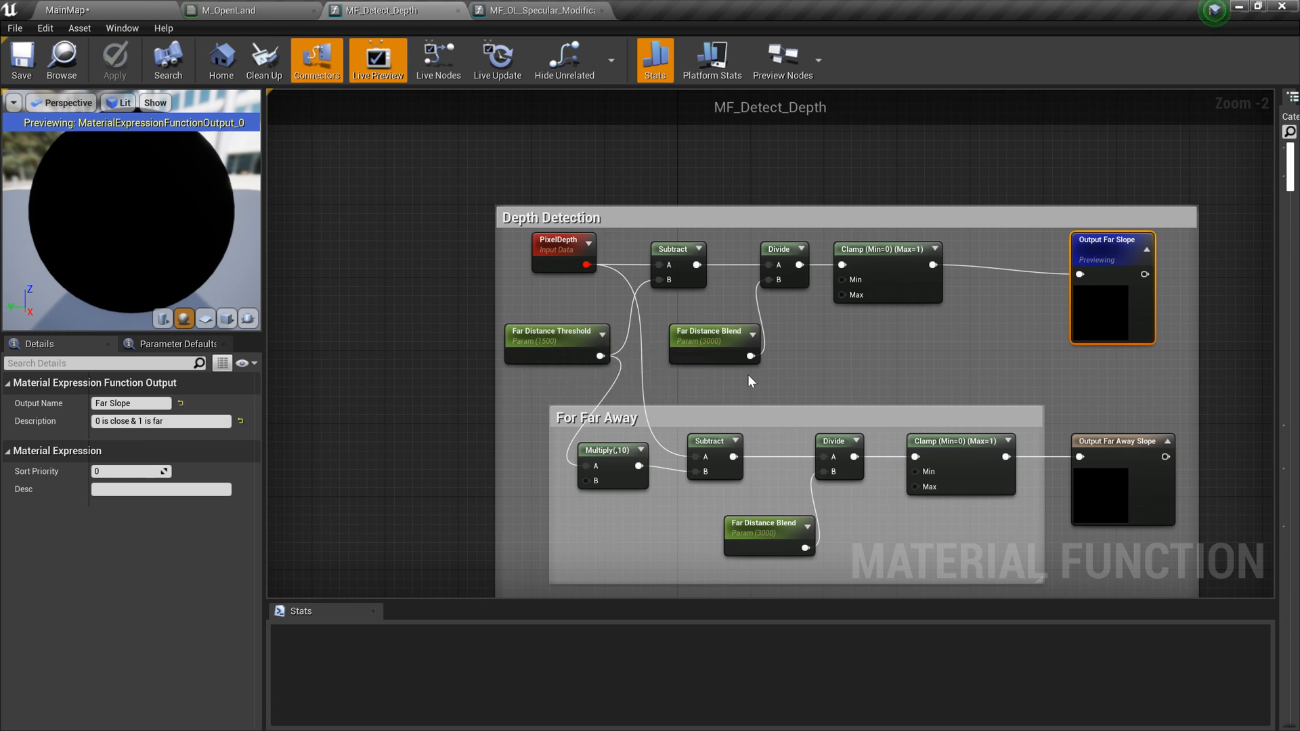
scroll("down", 3)
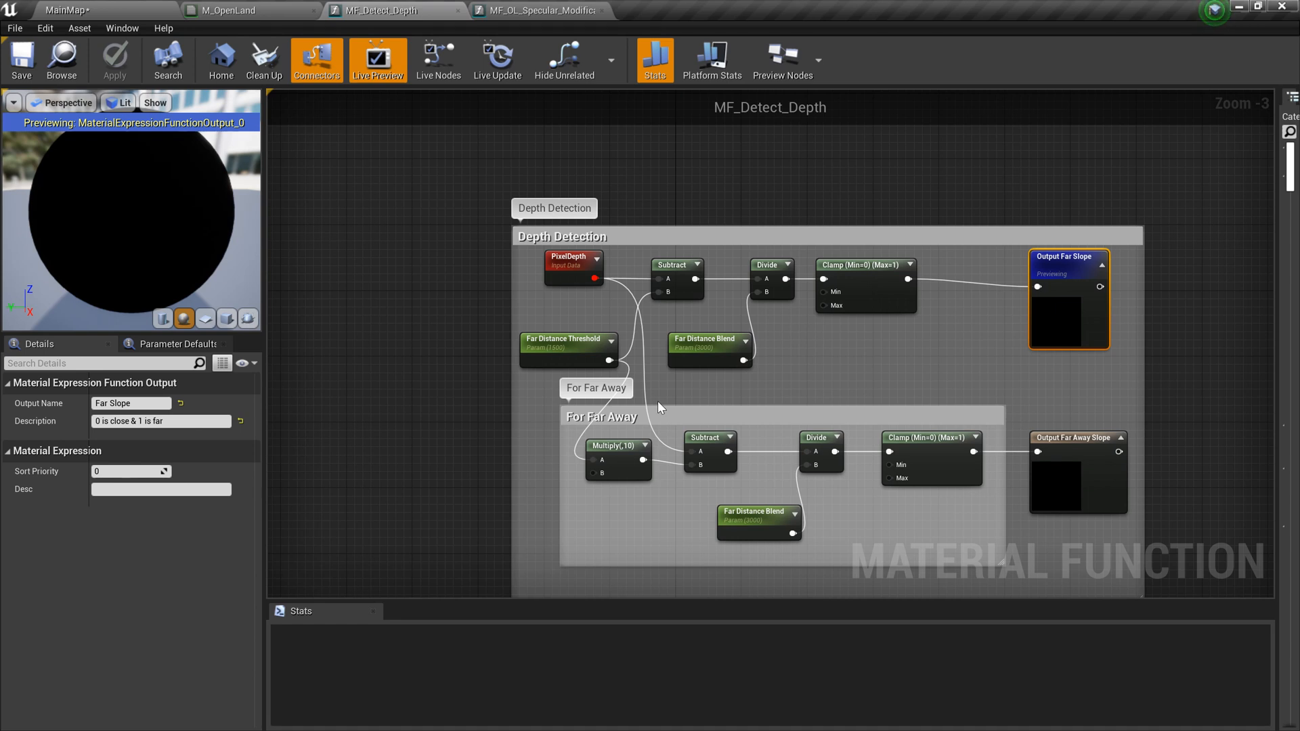
scroll("down", 3)
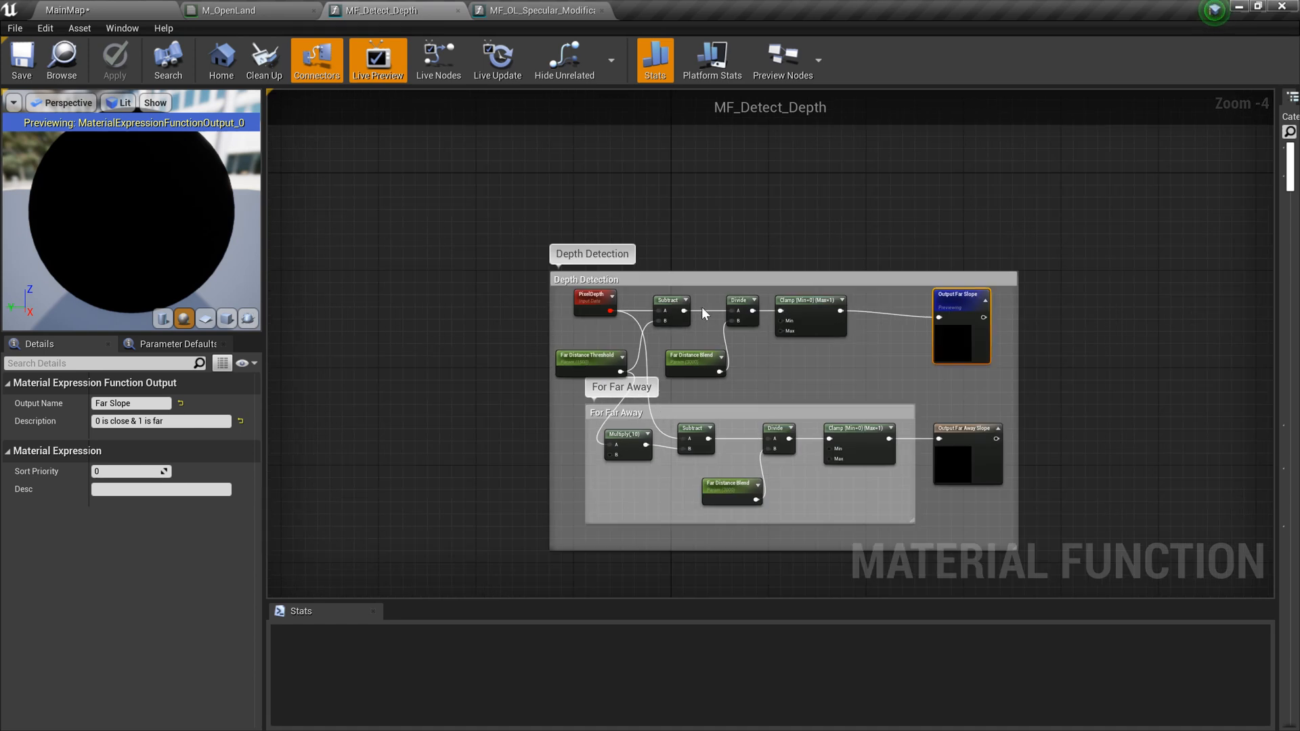
left_click(538, 10)
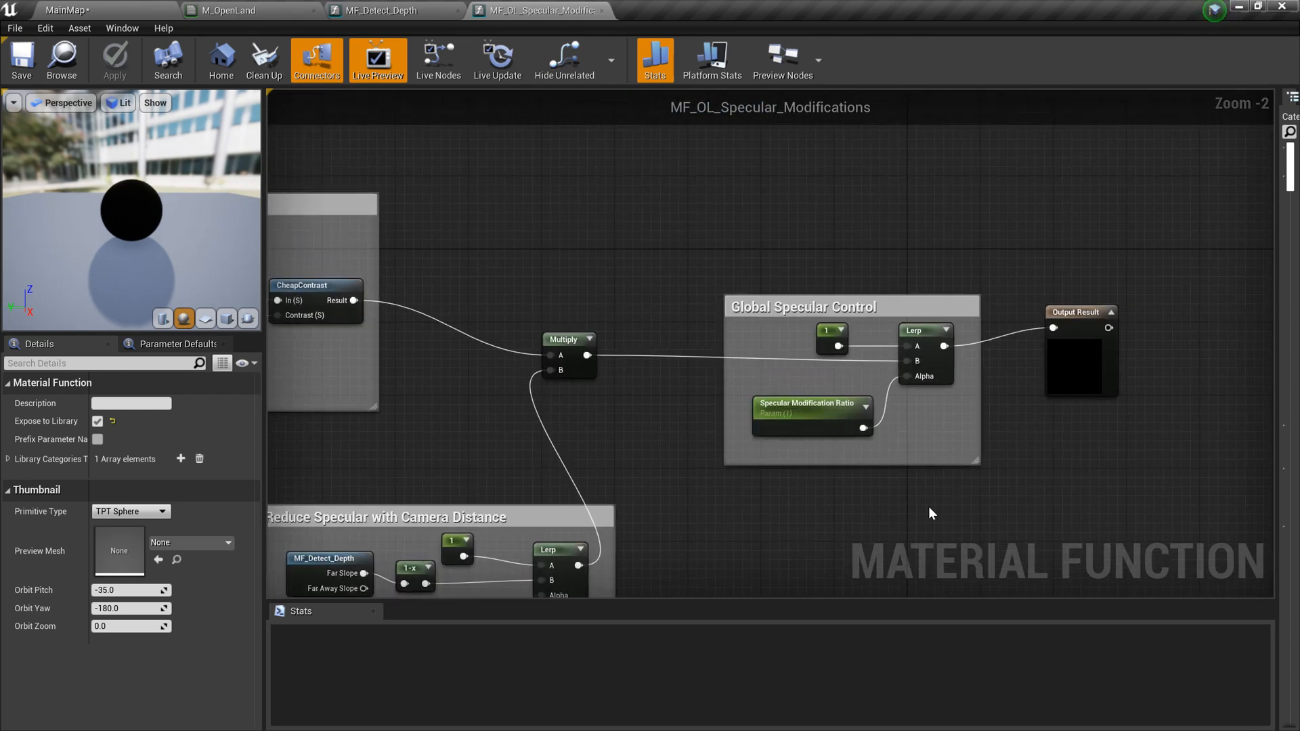
mouse_move(835, 417)
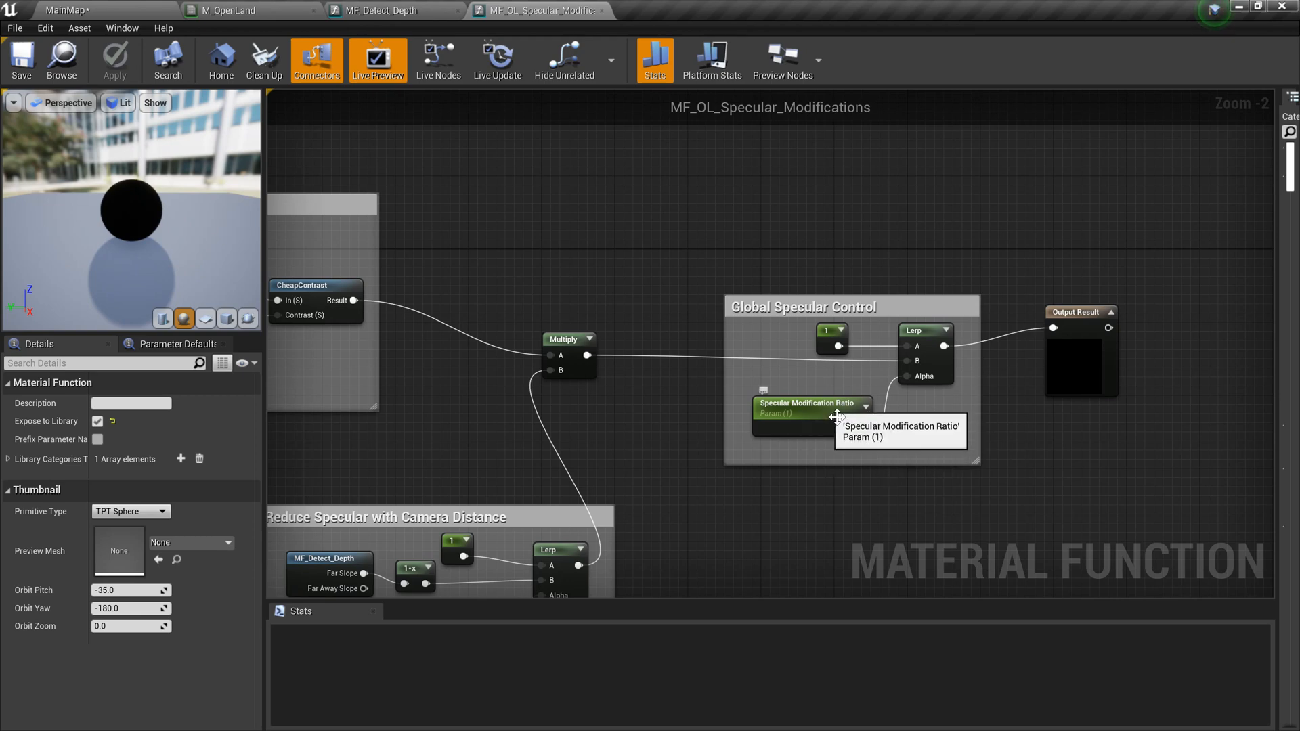
mouse_move(670, 337)
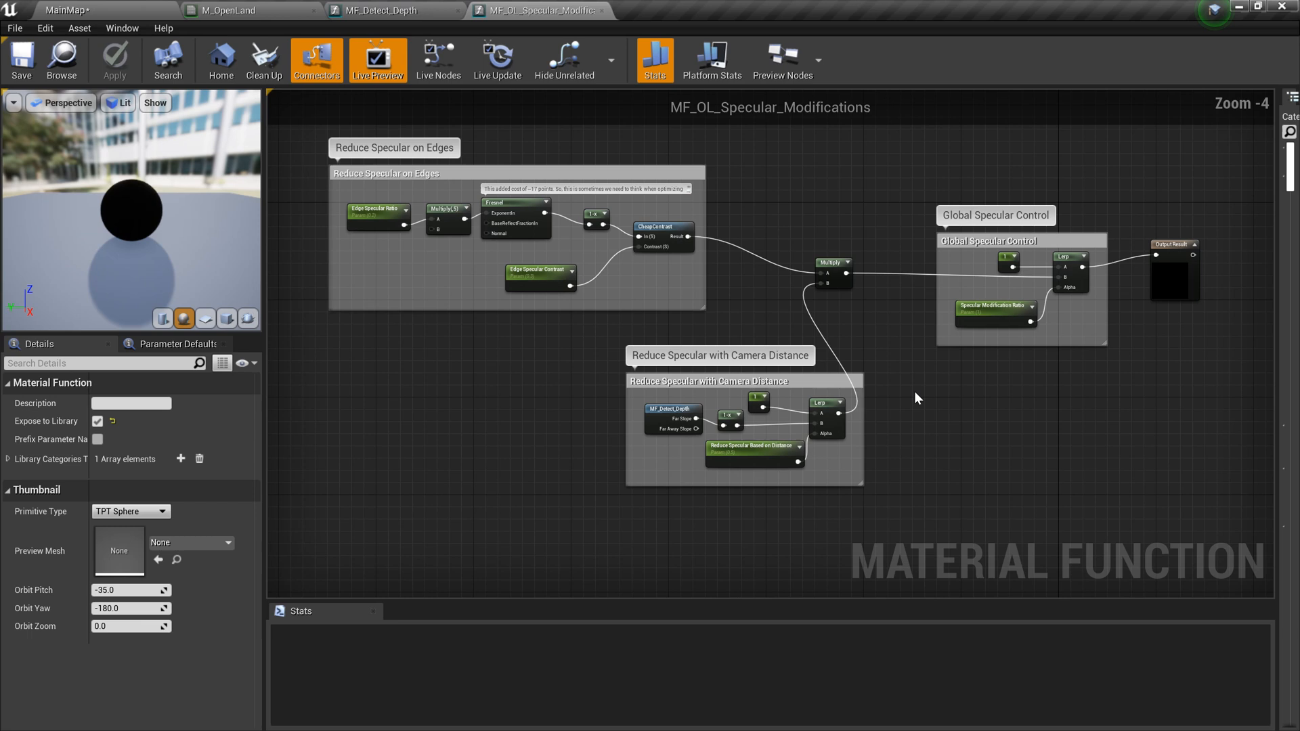
scroll("down", 3)
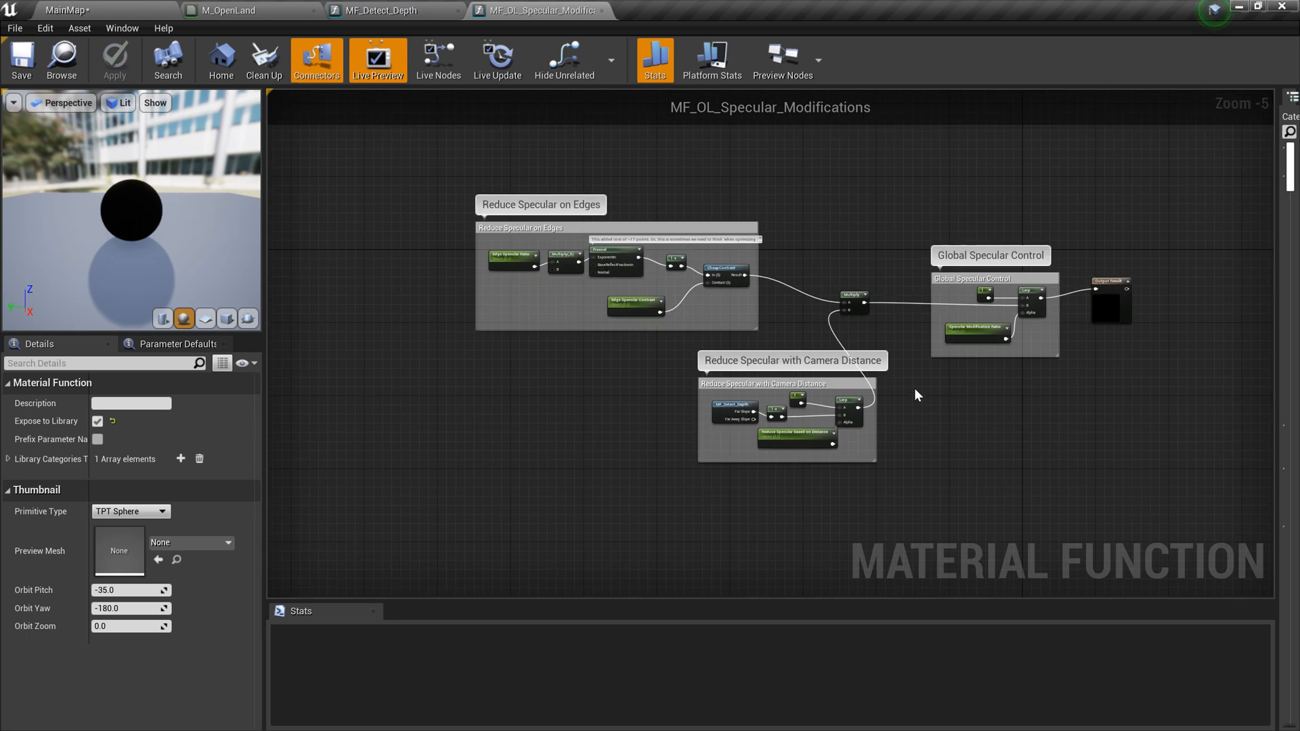